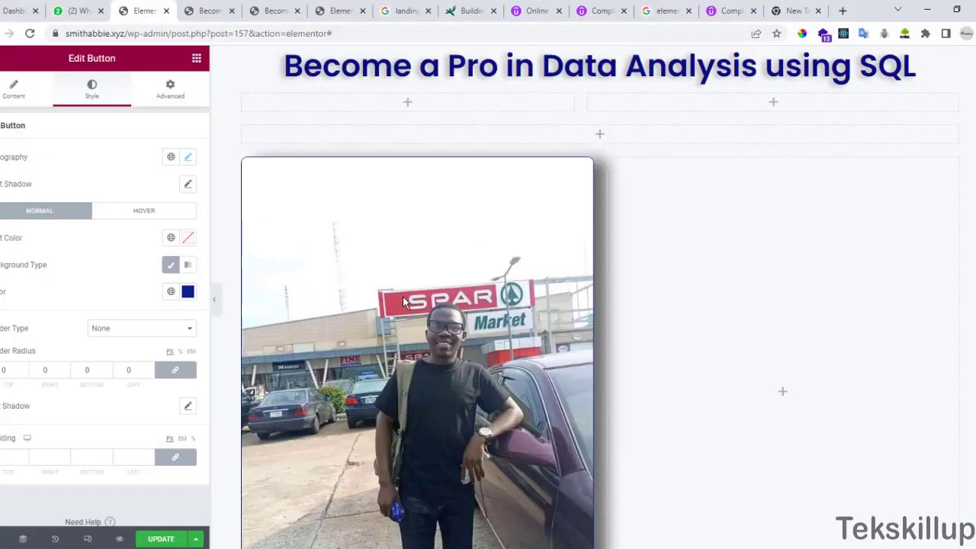
# - Add a new three-column section below the ORDER NOW button with an image widget in its first column
pyautogui.scroll(-3)
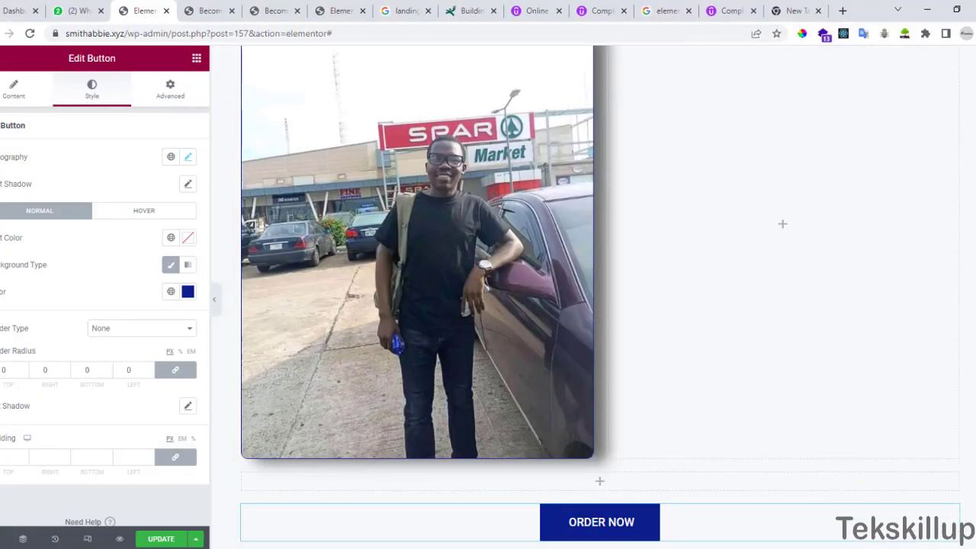
pyautogui.scroll(-3)
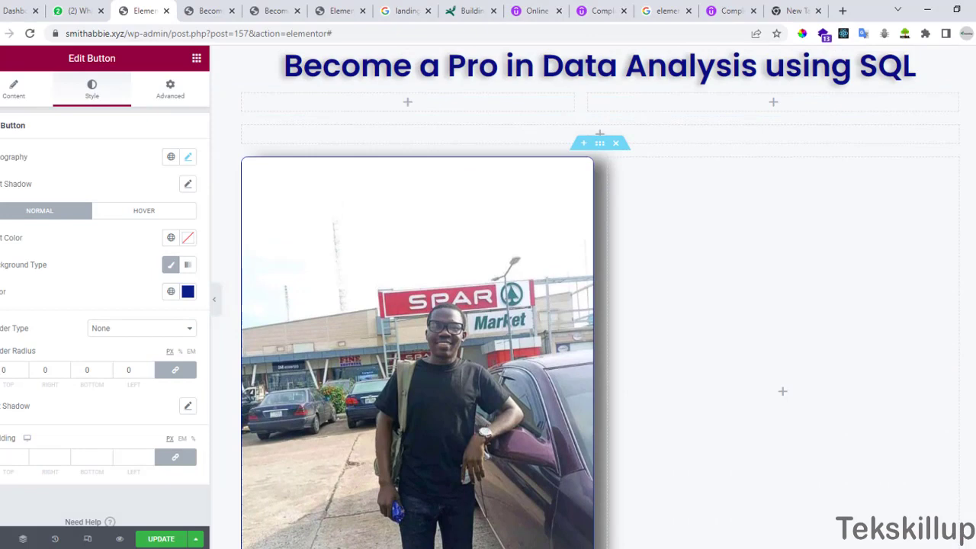
pyautogui.scroll(-3)
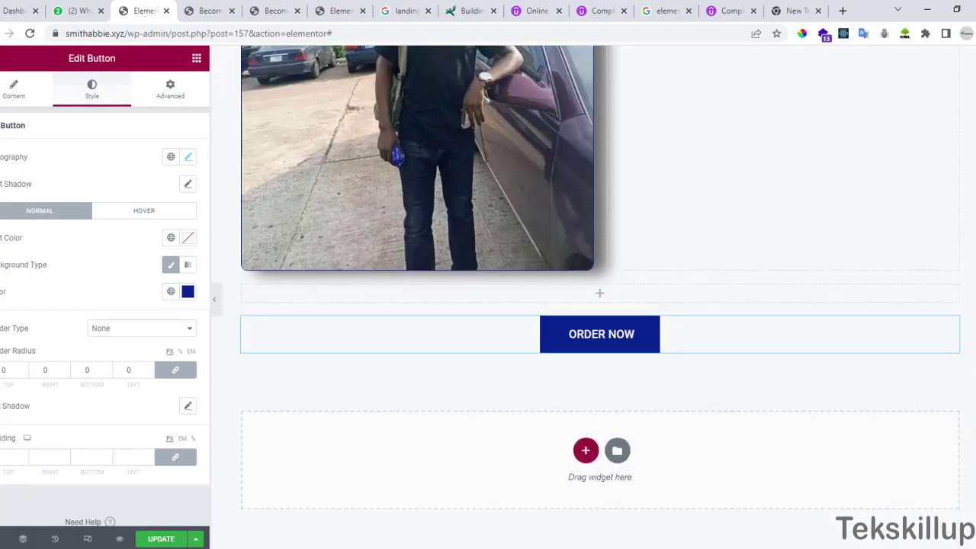
pyautogui.scroll(-3)
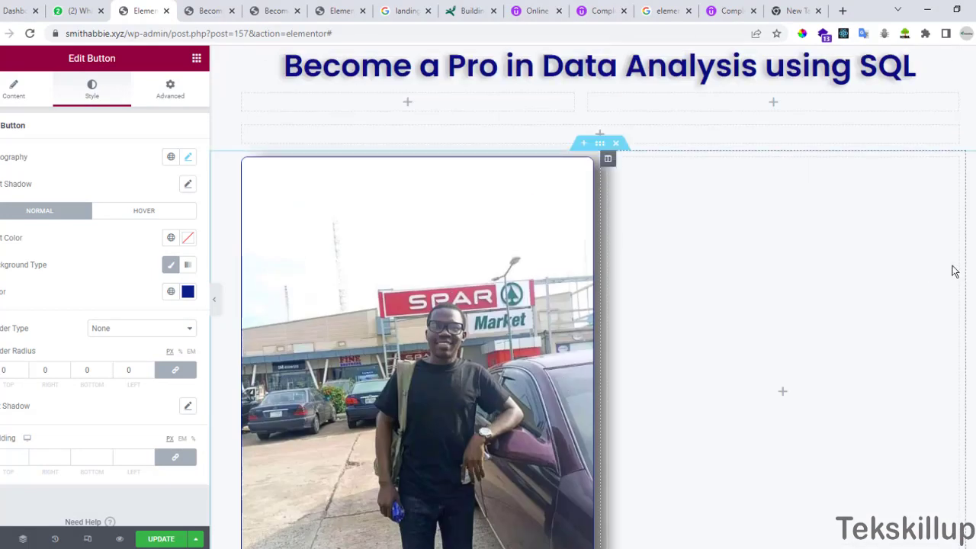
pyautogui.scroll(-3)
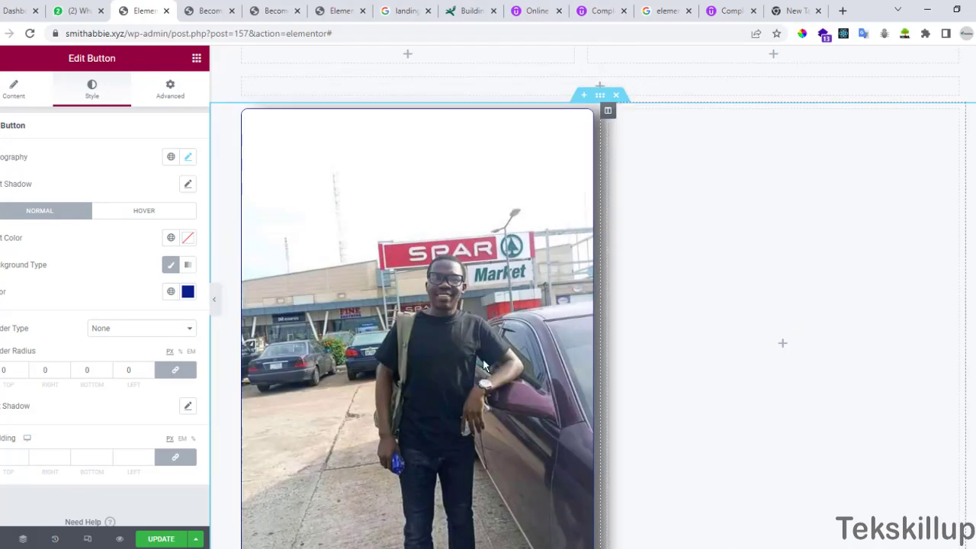
pyautogui.scroll(-3)
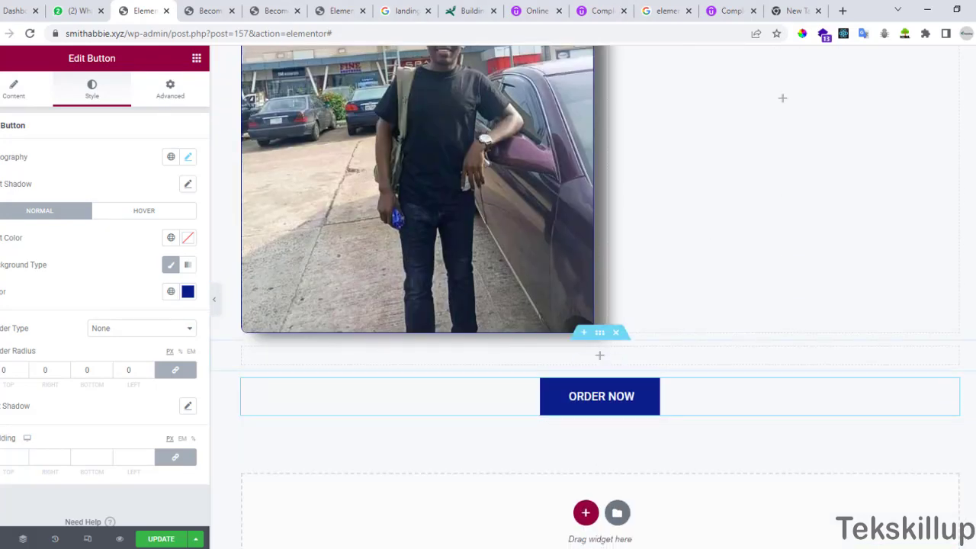
pyautogui.scroll(-3)
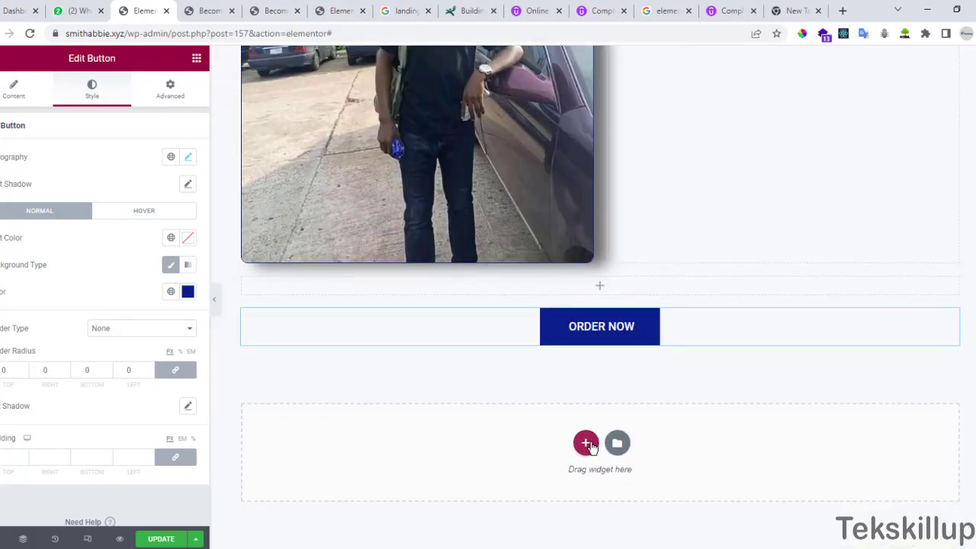
pyautogui.click(586, 442)
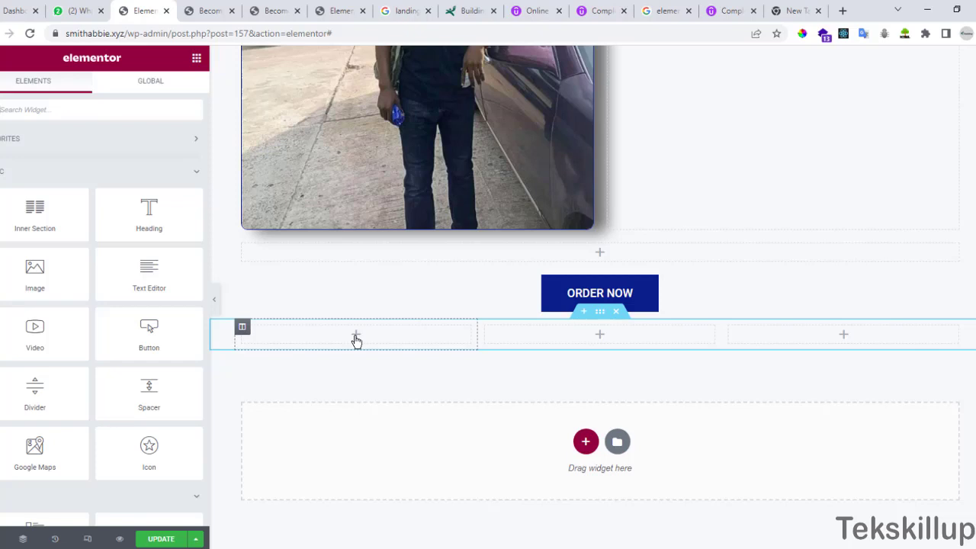
pyautogui.moveTo(33, 274)
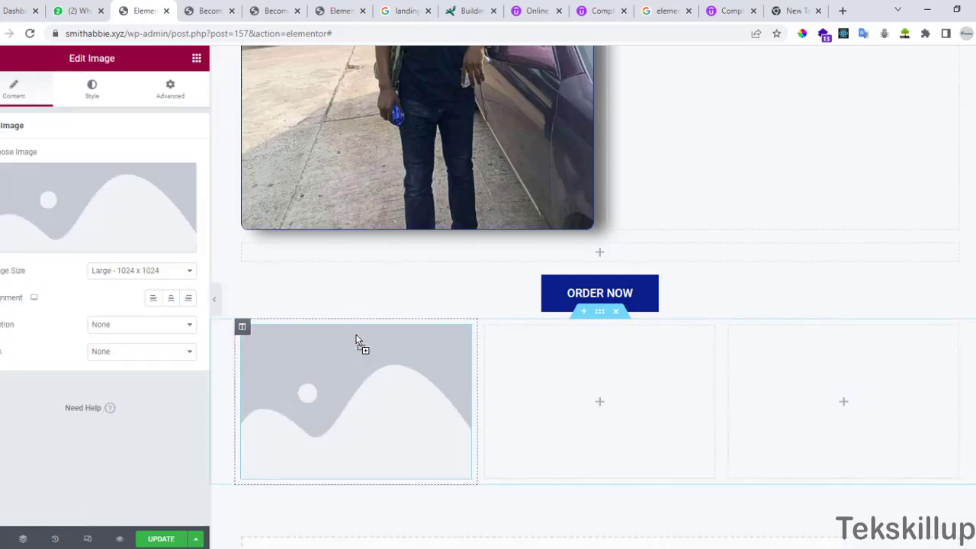
pyautogui.scroll(-3)
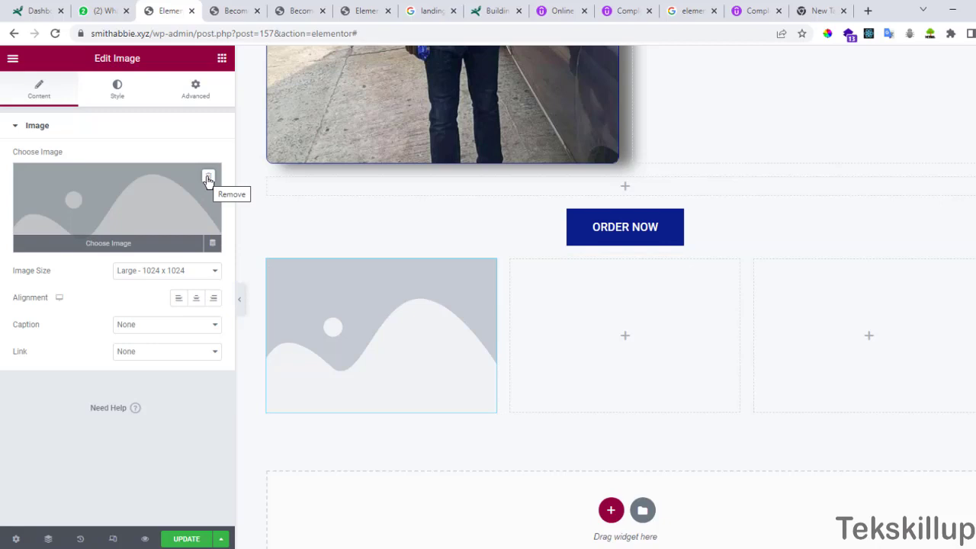
# - Insert testimonial5.jpeg from the Media Library into the first column's image
pyautogui.click(209, 176)
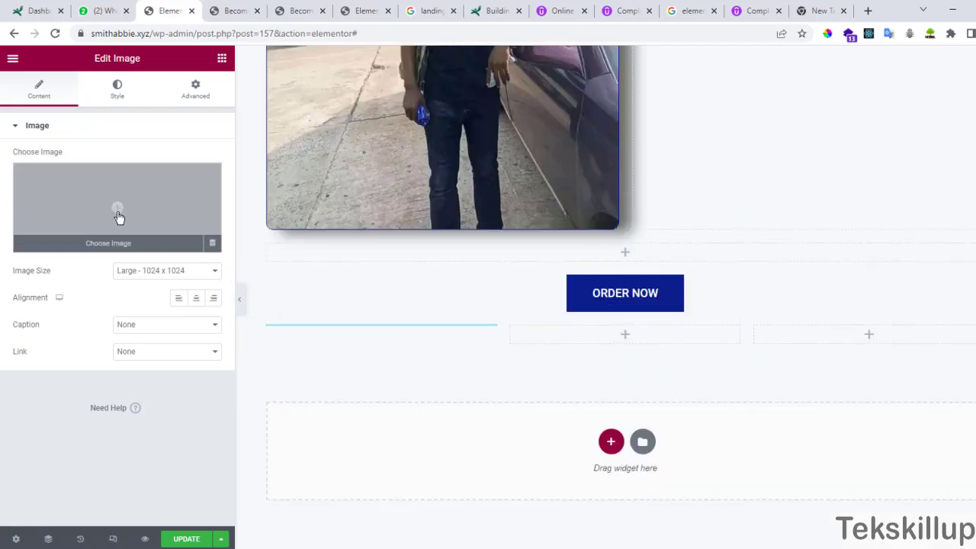
pyautogui.click(115, 206)
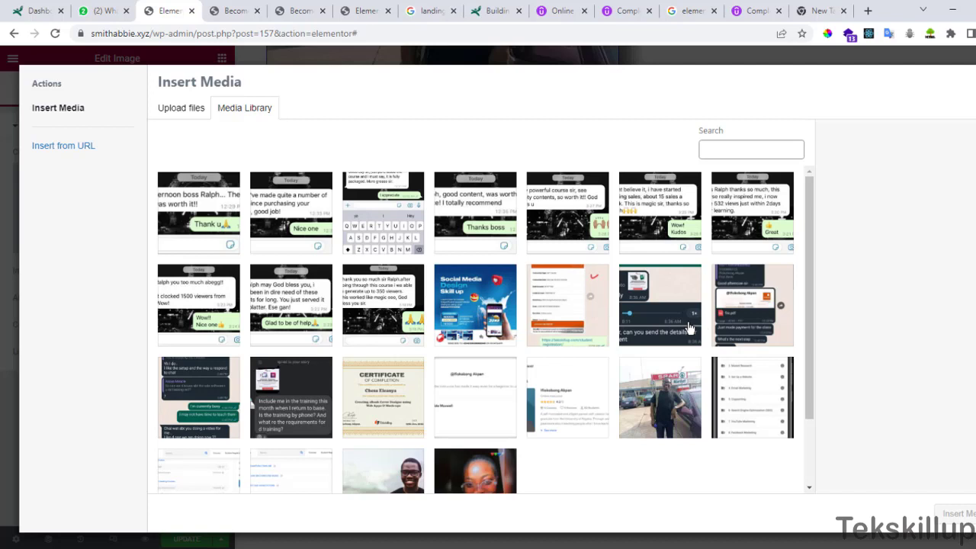
pyautogui.click(659, 305)
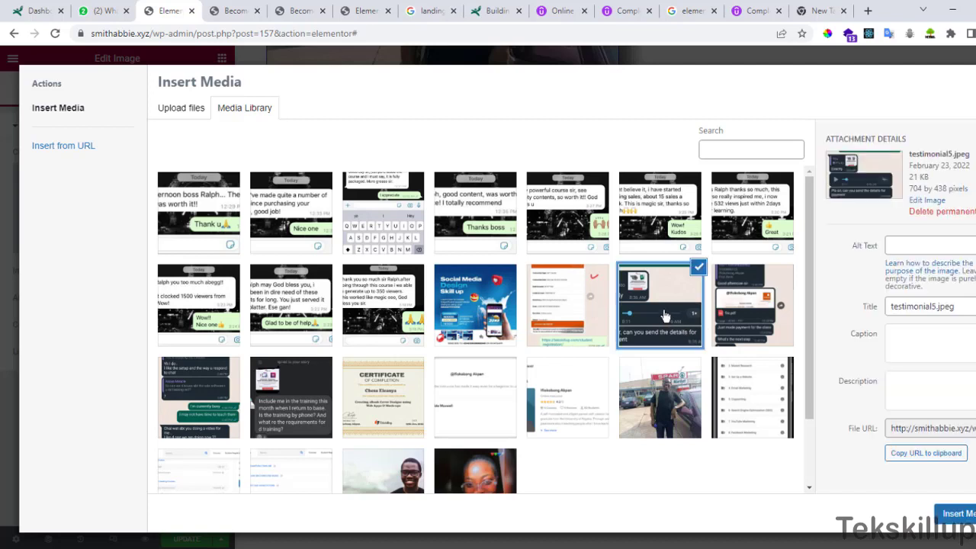
pyautogui.moveTo(662, 336)
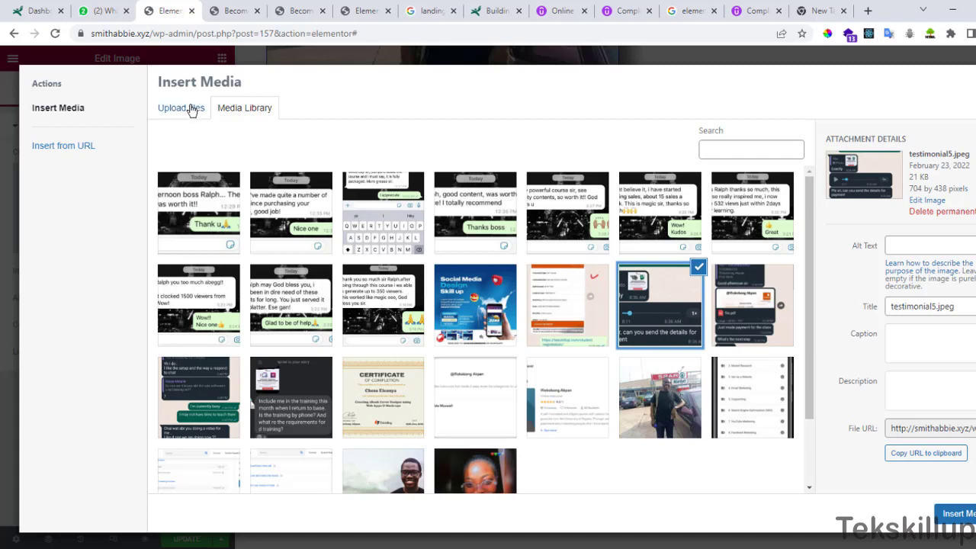
pyautogui.click(180, 107)
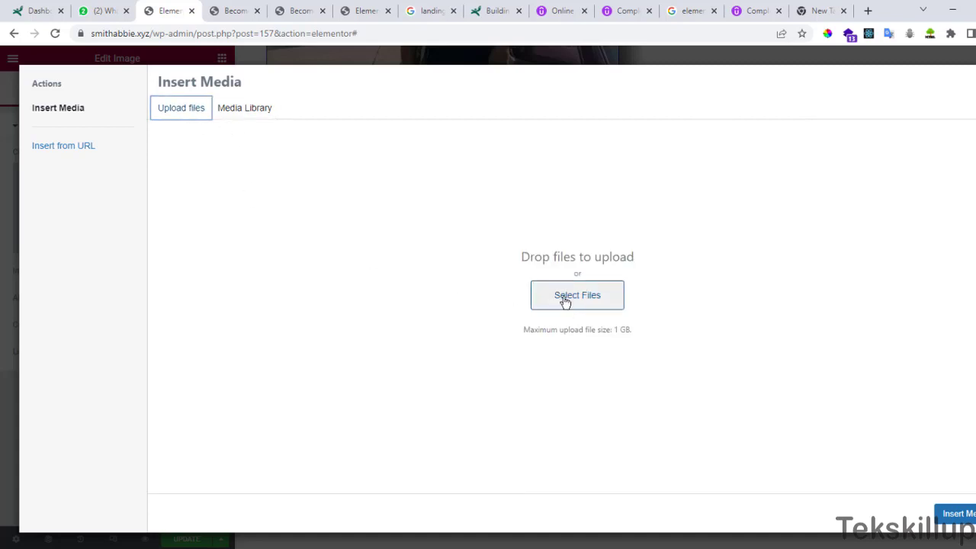
pyautogui.moveTo(384, 338)
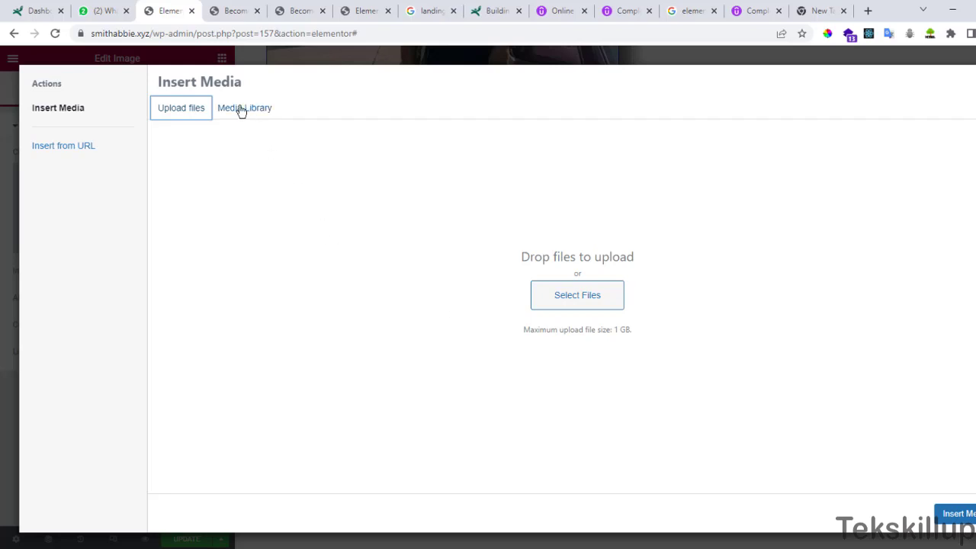
pyautogui.moveTo(238, 113)
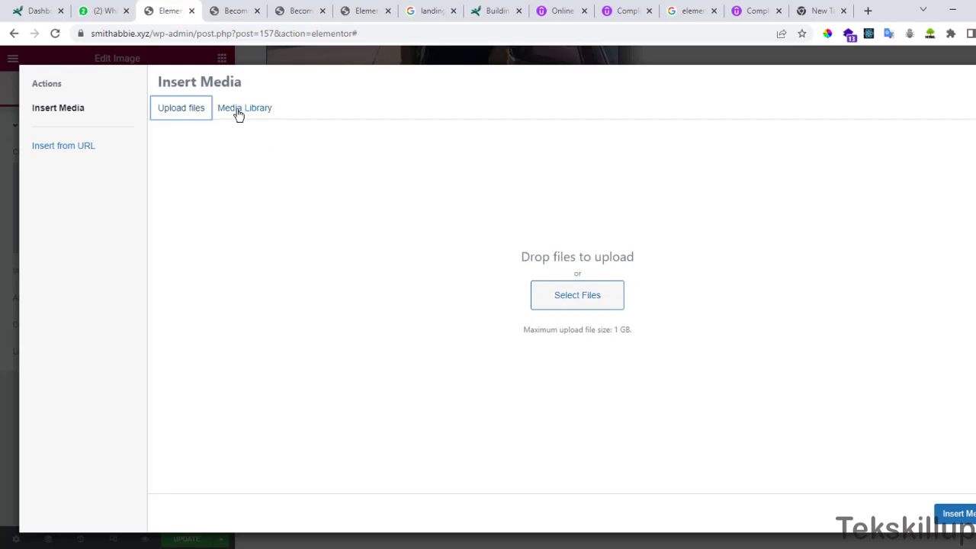
pyautogui.click(244, 107)
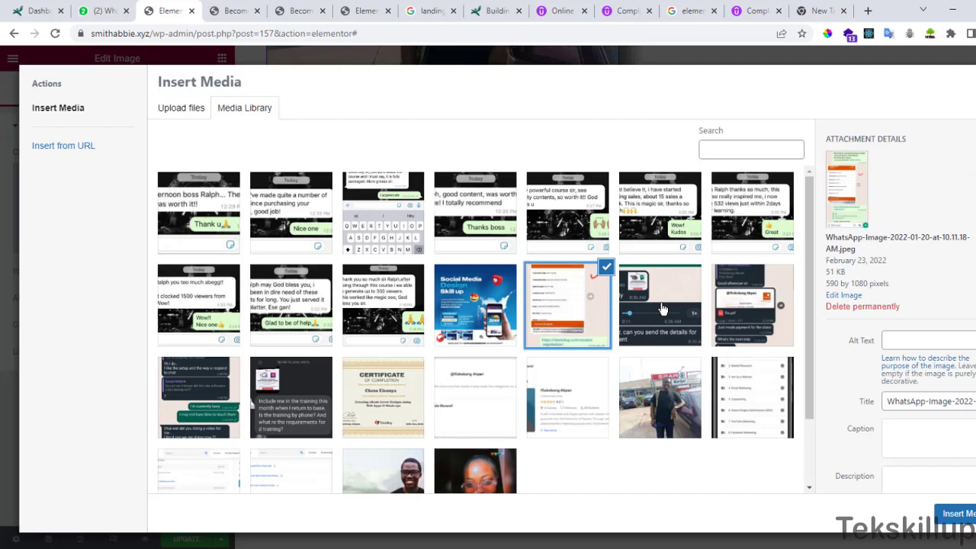
pyautogui.click(658, 305)
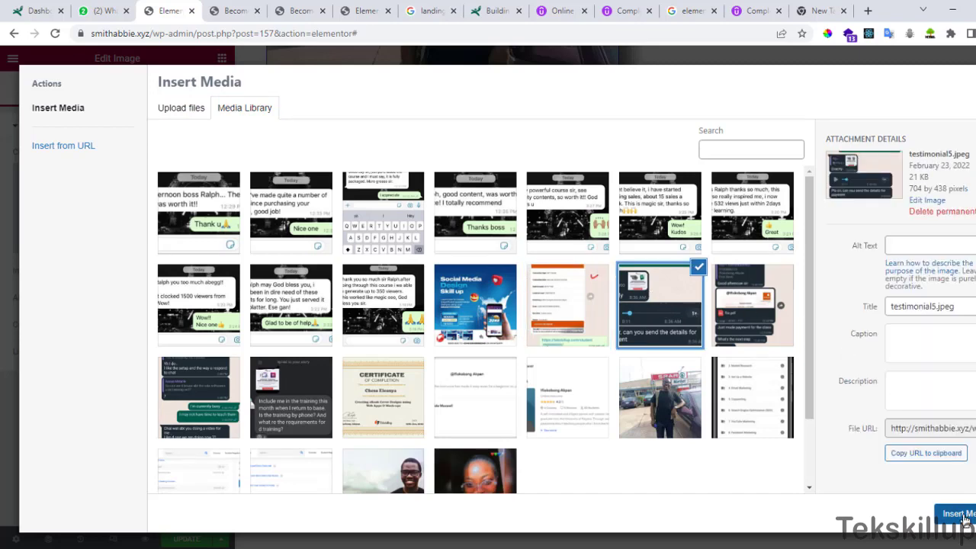
pyautogui.click(948, 512)
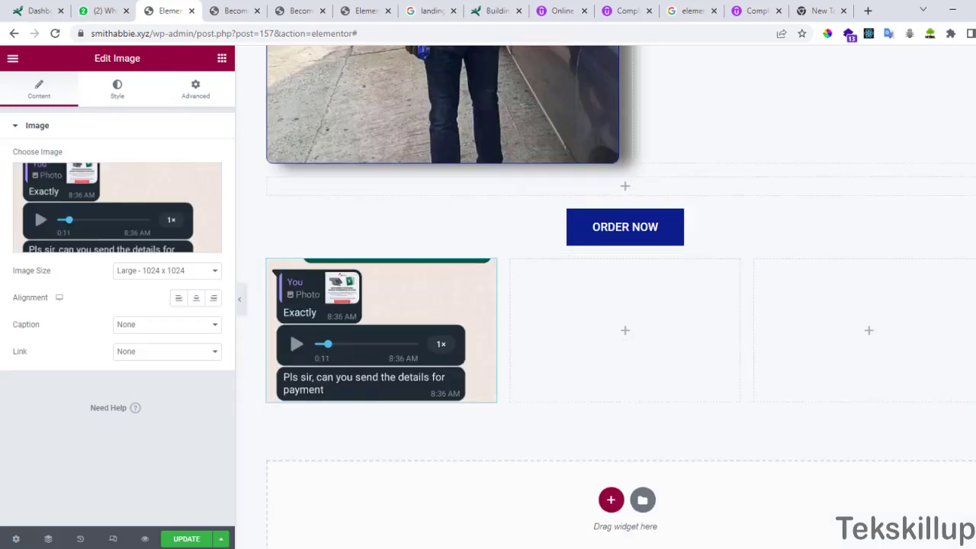
# - Keep the screenshot's caption at None and, after trying Custom URL, set its link back to None
pyautogui.click(366, 321)
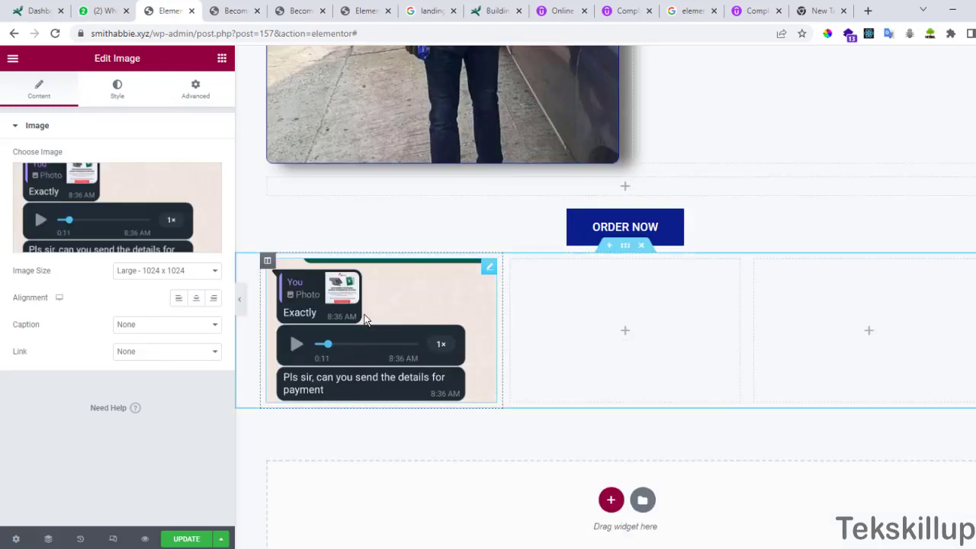
pyautogui.moveTo(427, 350)
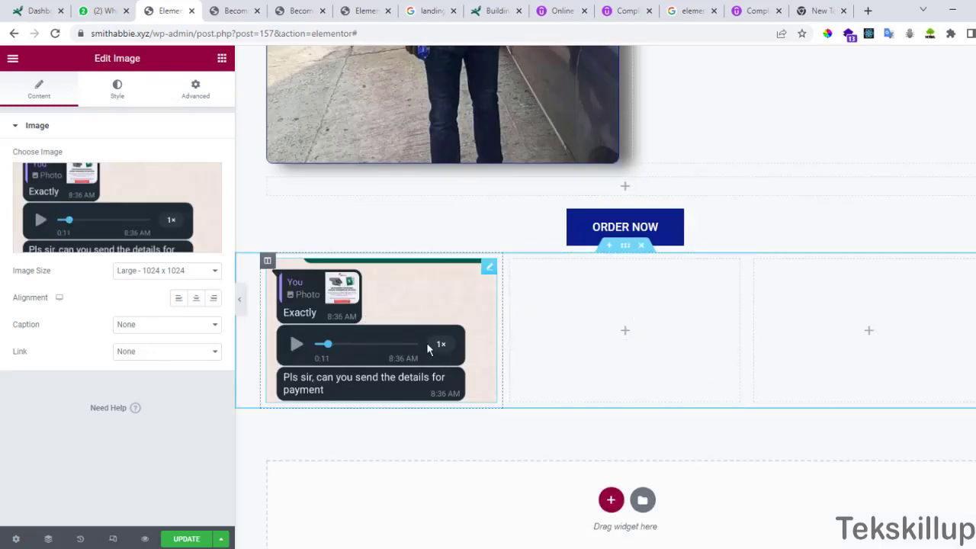
pyautogui.scroll(-3)
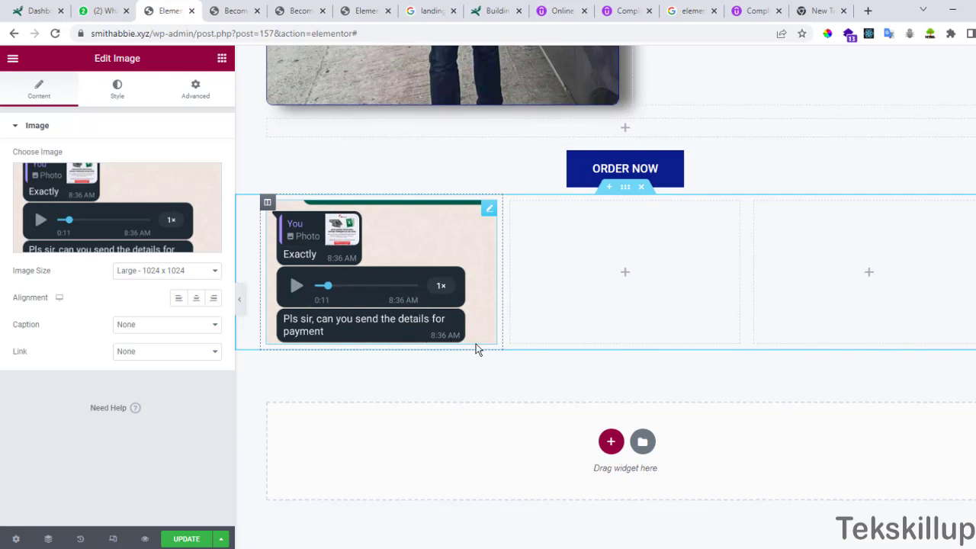
pyautogui.moveTo(450, 326)
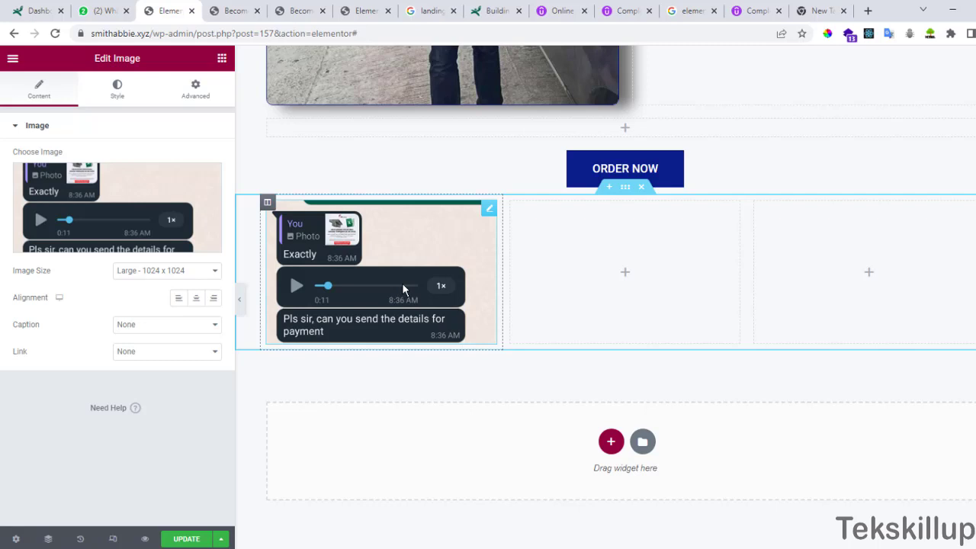
pyautogui.click(167, 270)
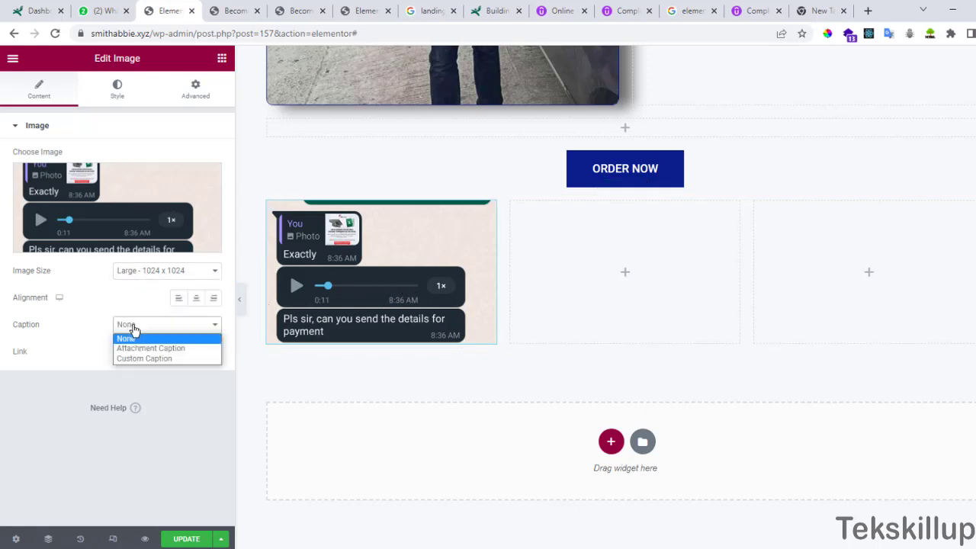
pyautogui.click(125, 338)
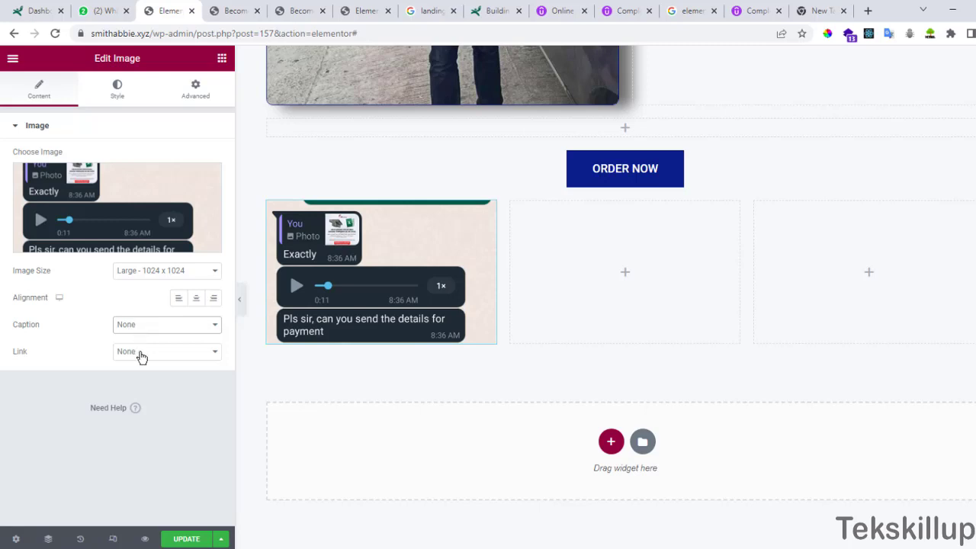
pyautogui.click(164, 351)
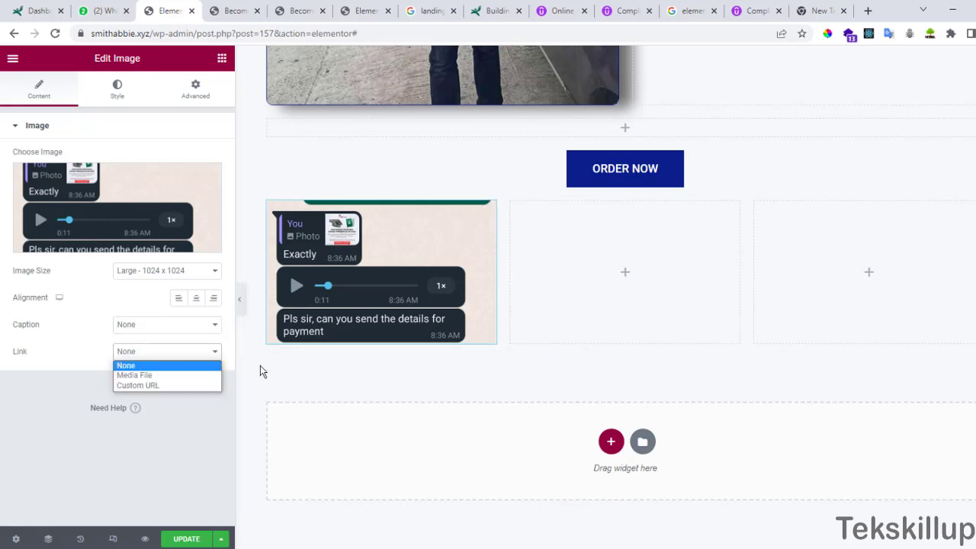
pyautogui.click(138, 384)
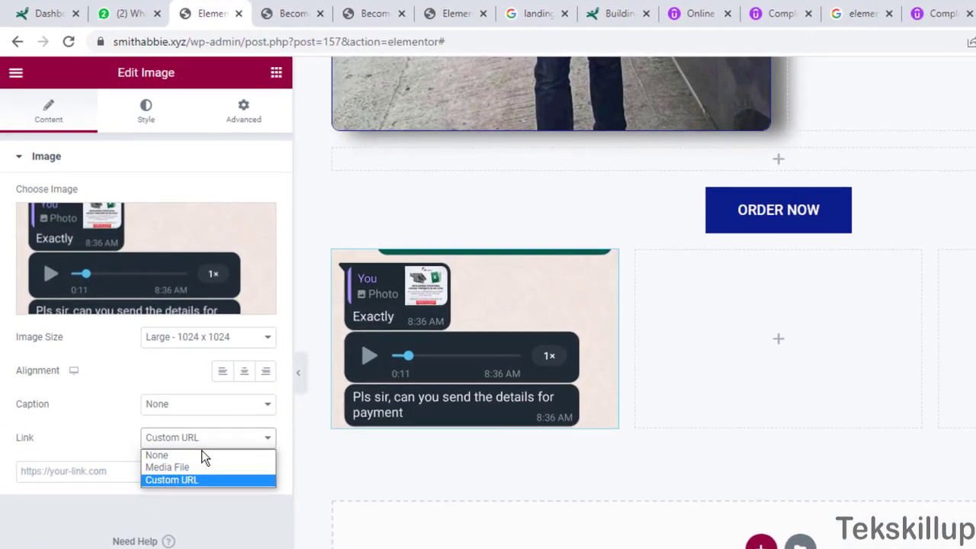
pyautogui.click(156, 455)
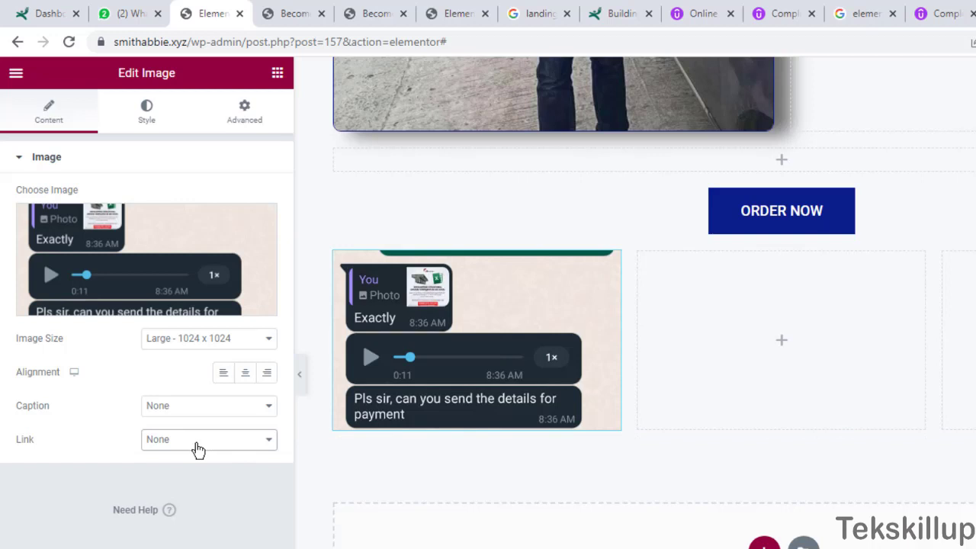
pyautogui.moveTo(147, 110)
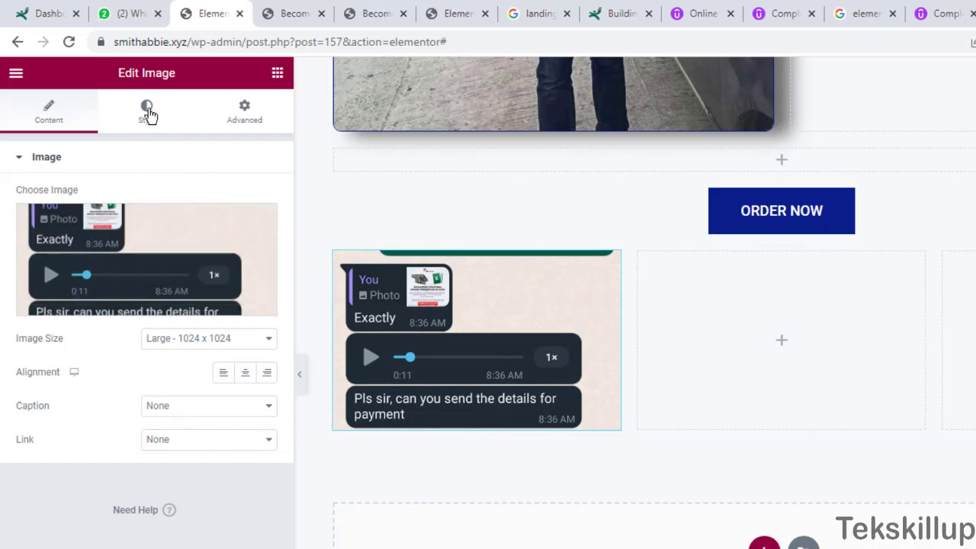
# - Give the screenshot a dotted border and a corner radius of 10
pyautogui.click(146, 110)
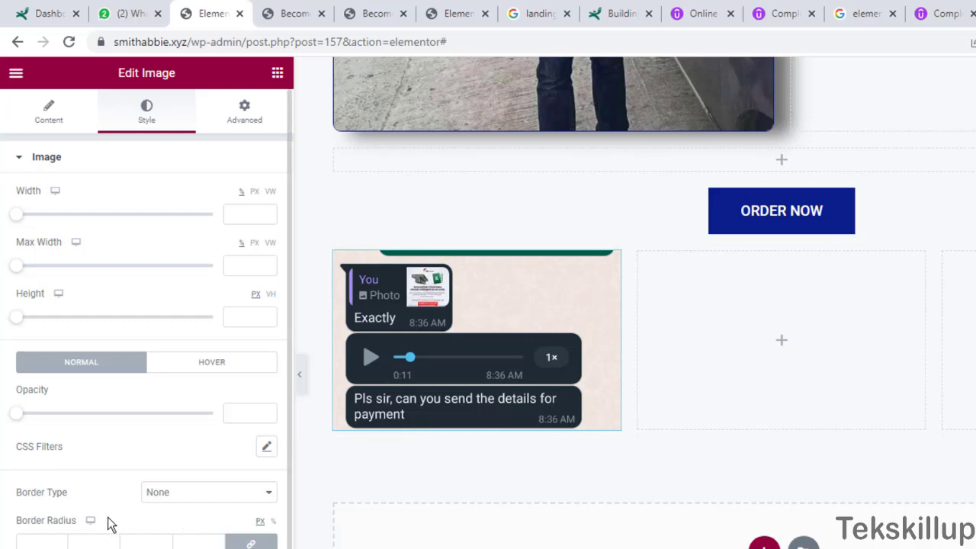
pyautogui.click(207, 491)
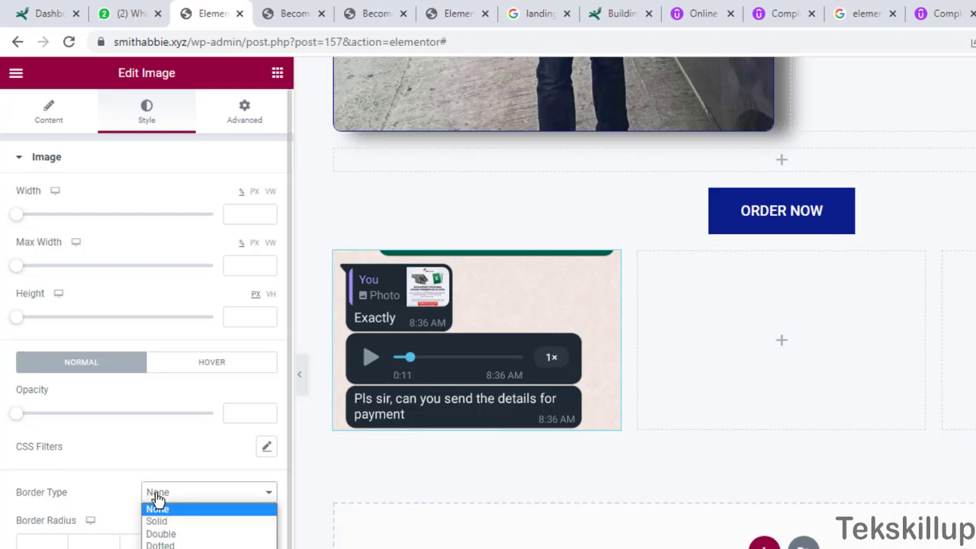
pyautogui.click(156, 521)
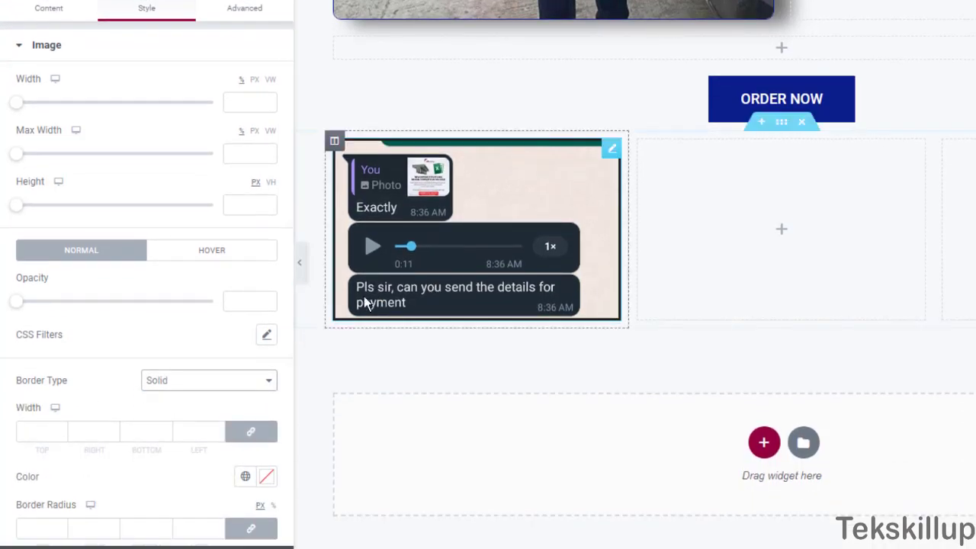
pyautogui.click(208, 380)
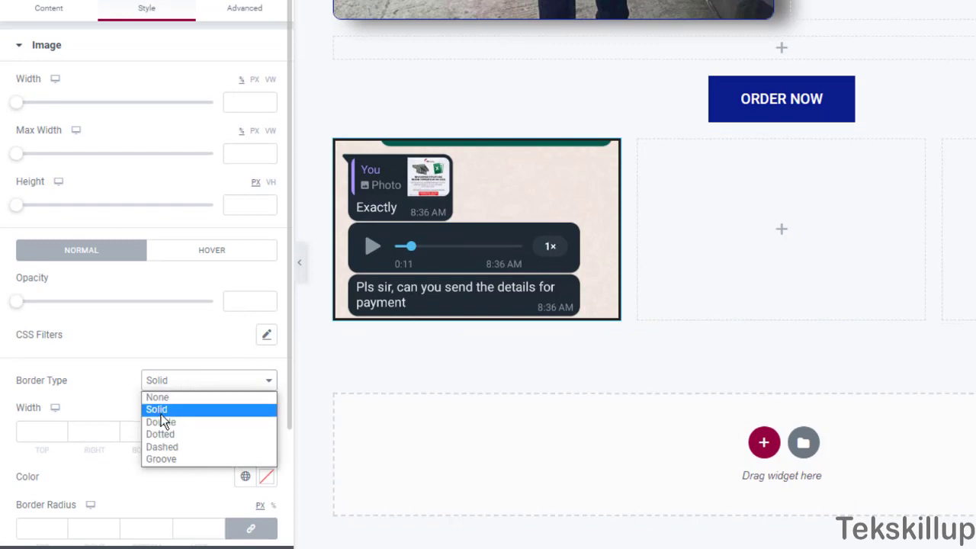
pyautogui.click(160, 433)
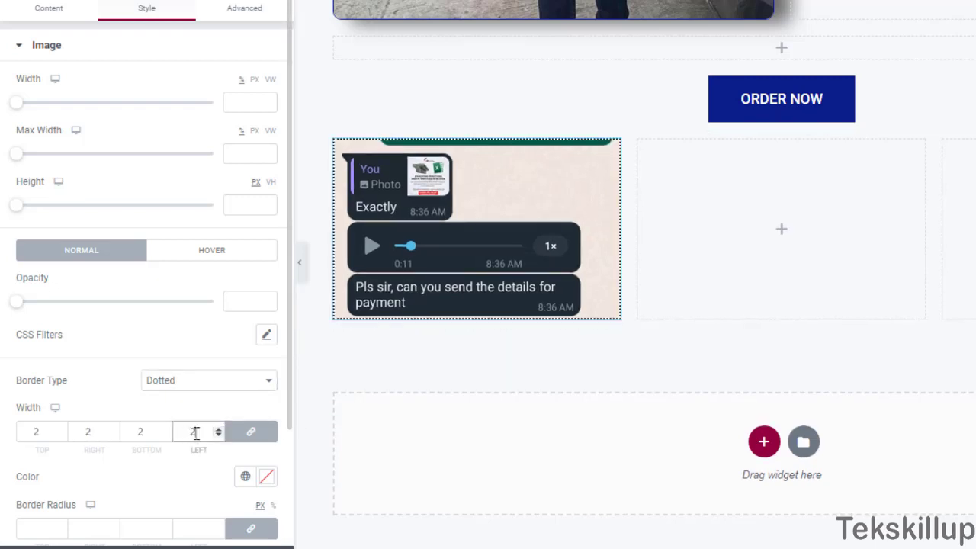
pyautogui.scroll(-3)
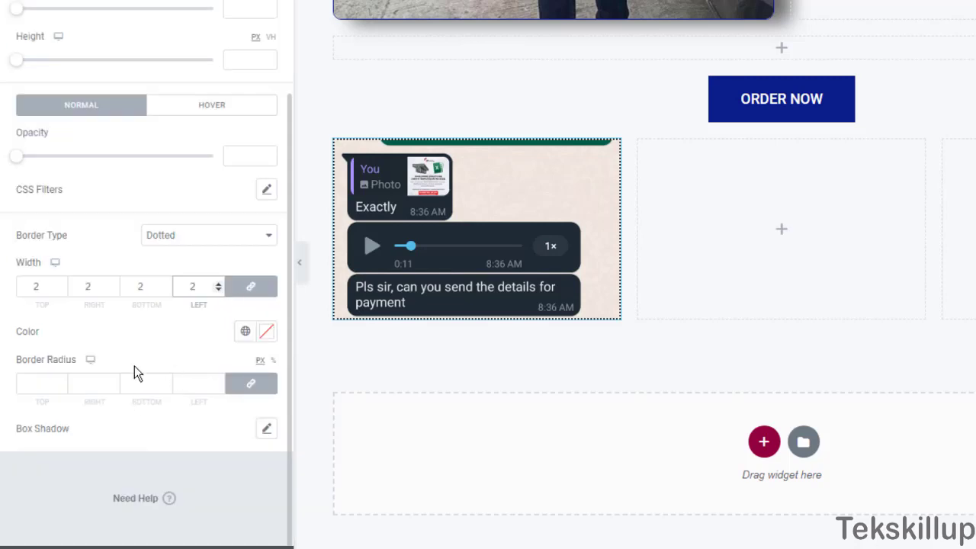
pyautogui.click(41, 382)
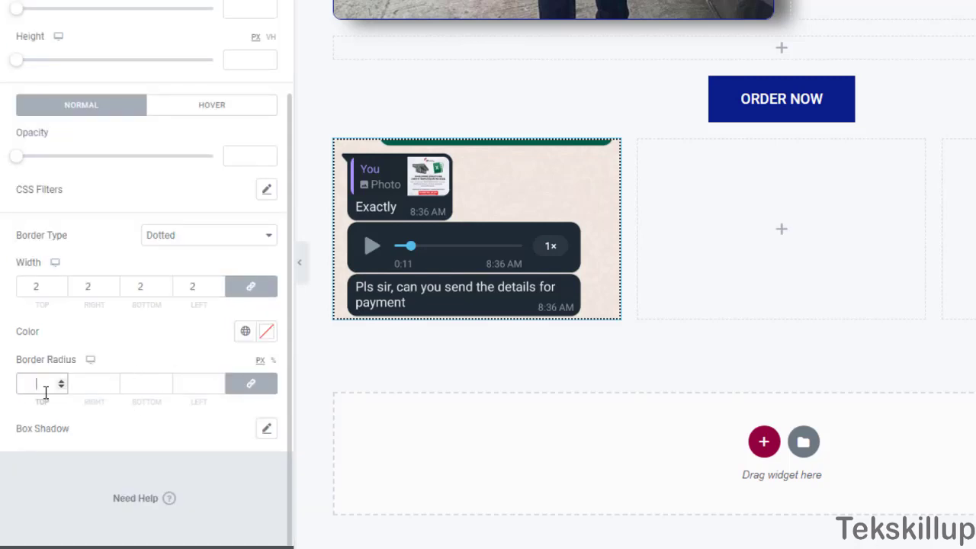
pyautogui.write('10')
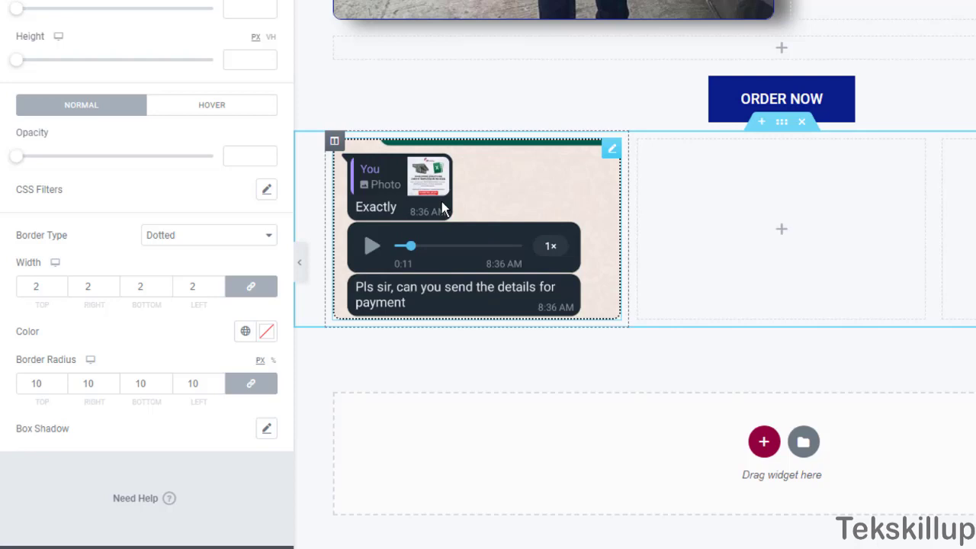
pyautogui.moveTo(497, 199)
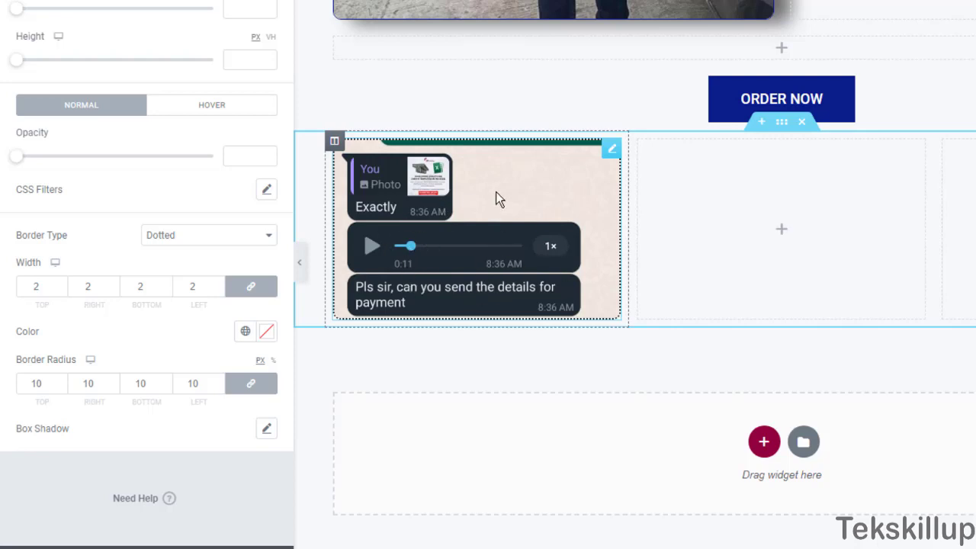
pyautogui.moveTo(482, 229)
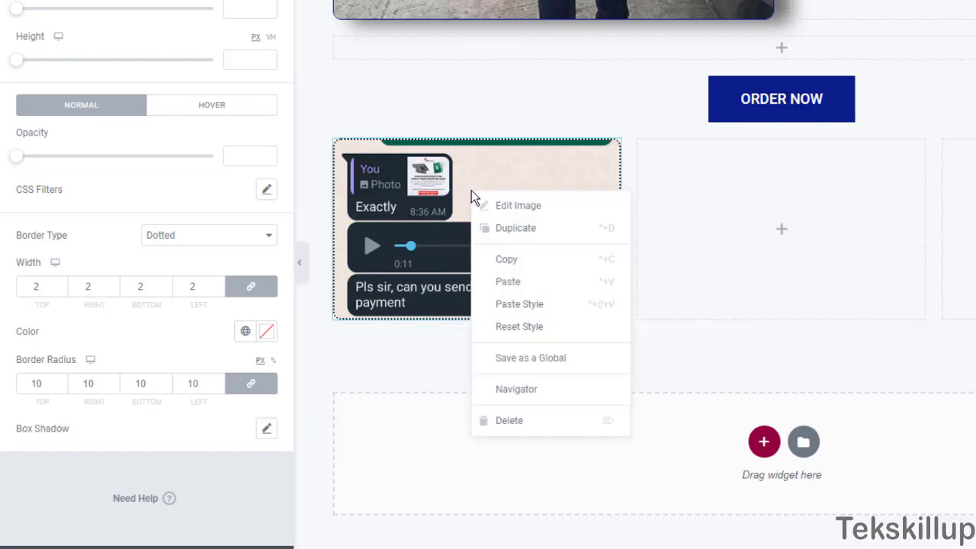
pyautogui.moveTo(506, 259)
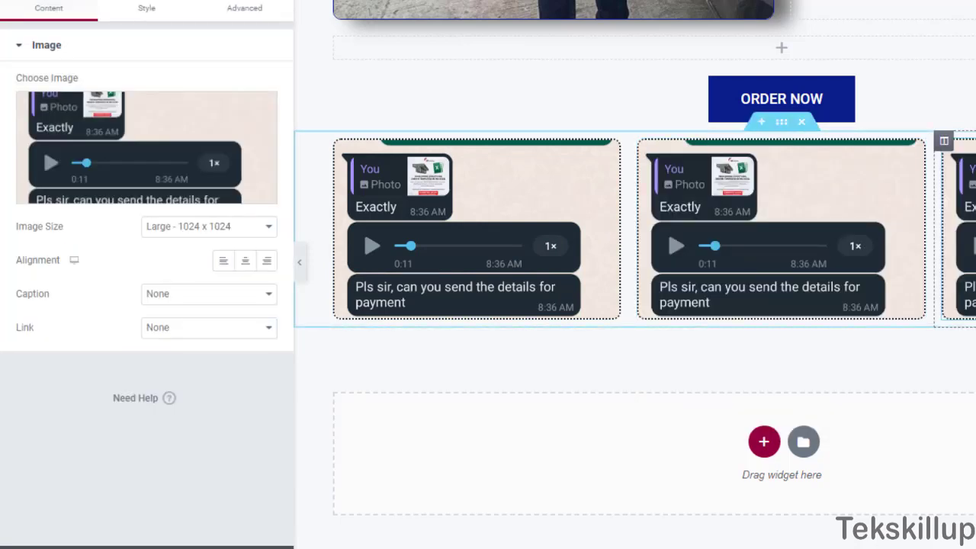
pyautogui.moveTo(949, 234)
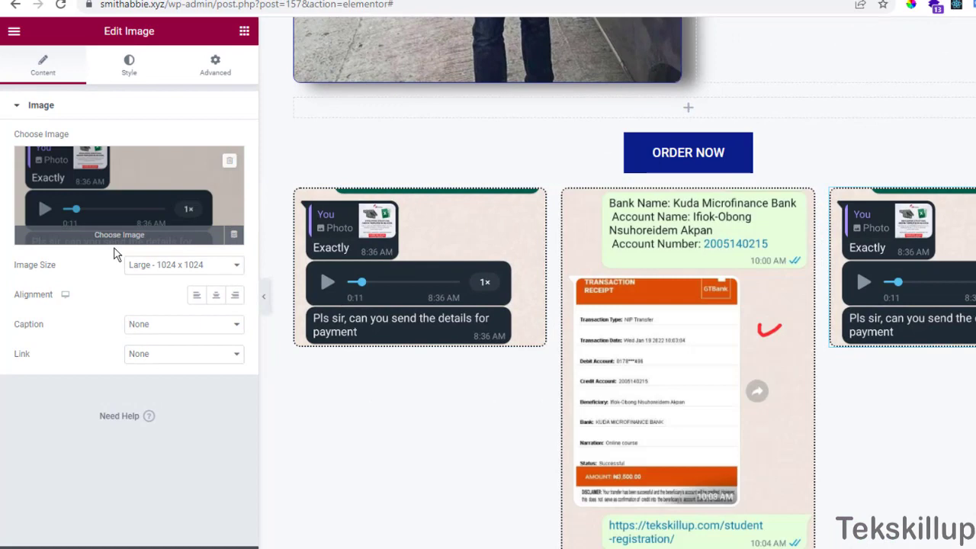
# - Replace the duplicated picture in the third column with a different WhatsApp chat
pyautogui.click(119, 235)
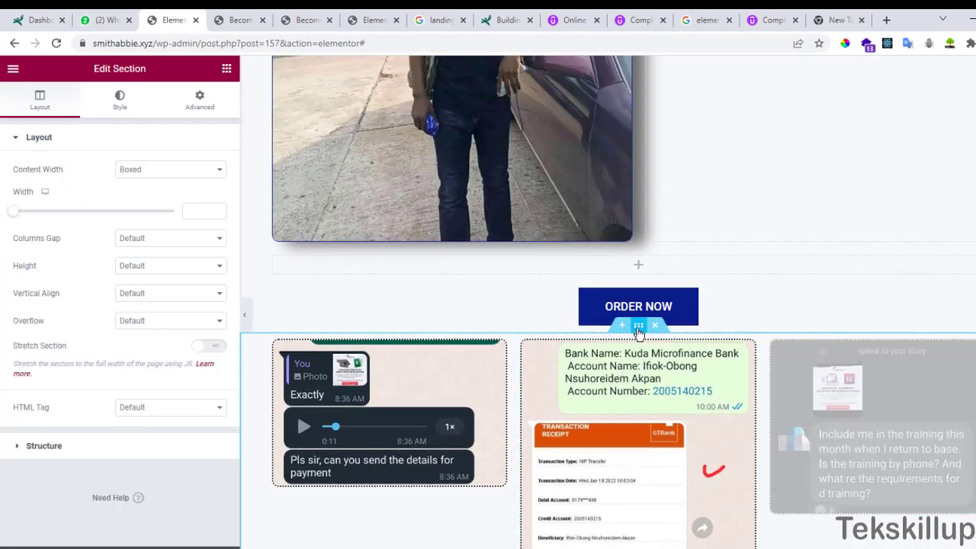
pyautogui.scroll(-3)
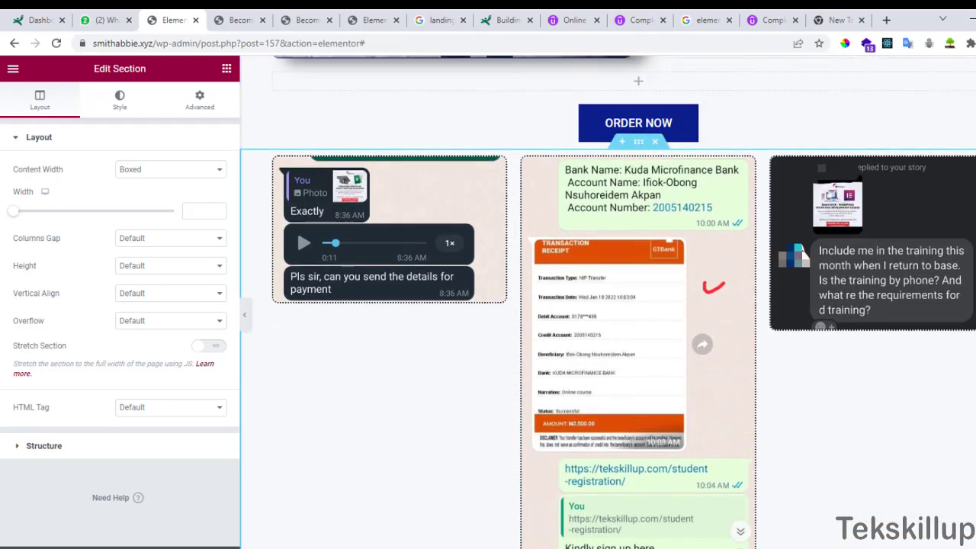
pyautogui.scroll(-3)
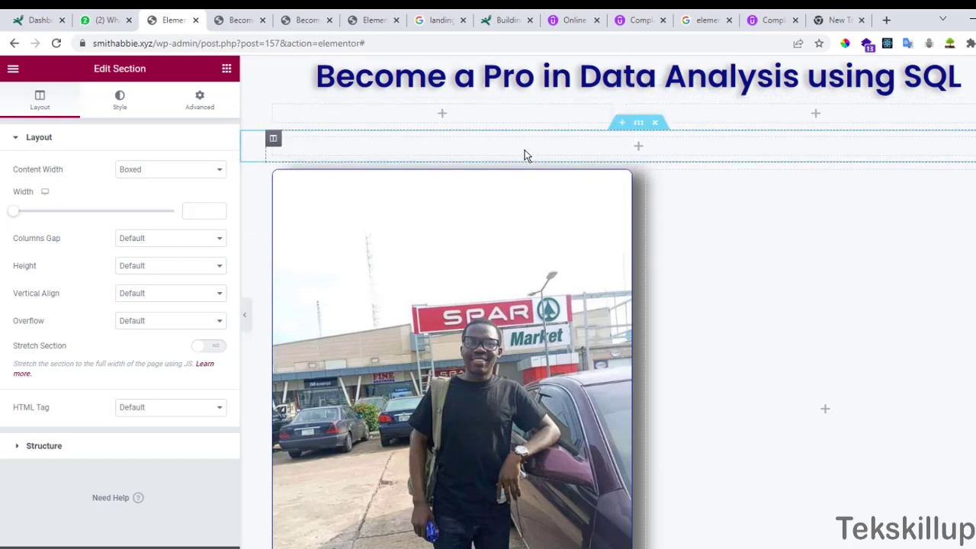
pyautogui.scroll(-3)
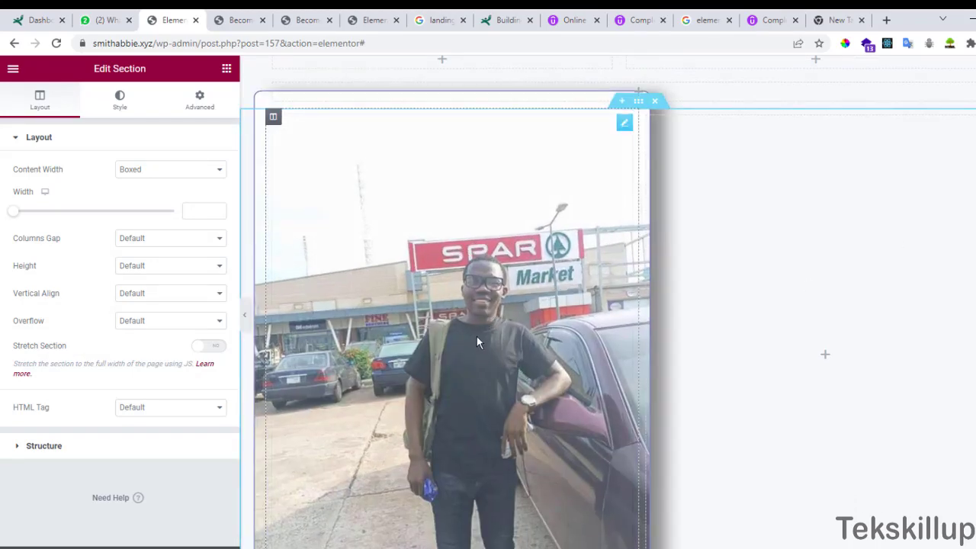
pyautogui.scroll(-3)
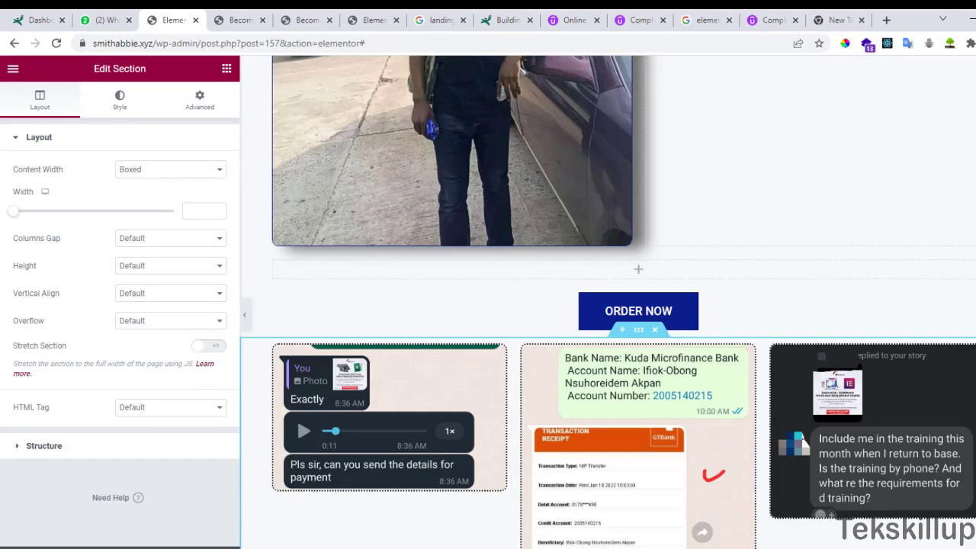
pyautogui.scroll(-3)
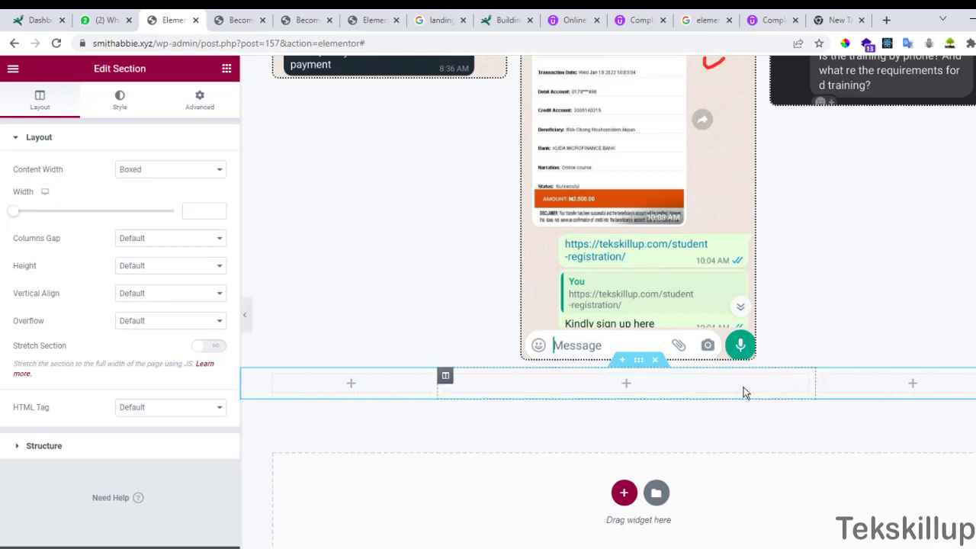
# - Place an Image widget in the middle column and fill it with the instructor photo from the Media Library
pyautogui.click(226, 69)
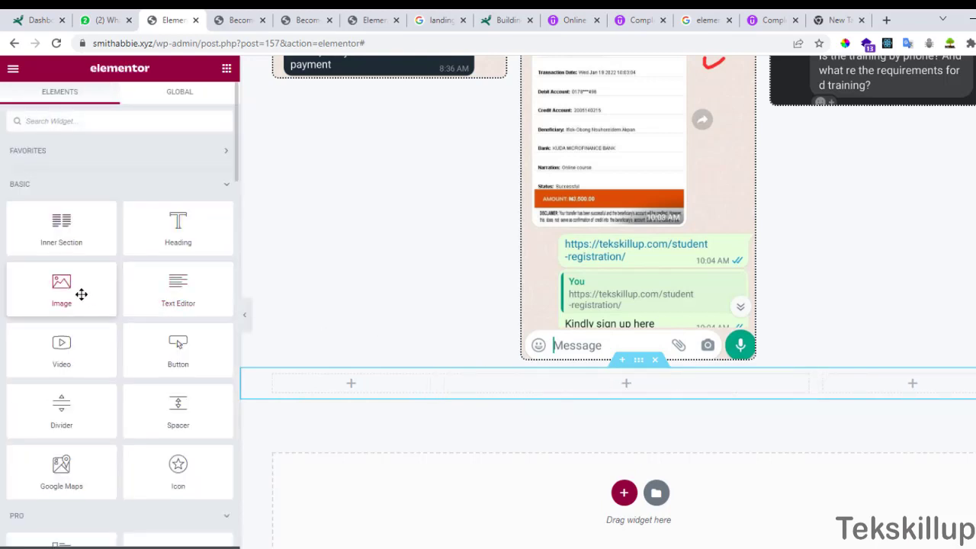
pyautogui.moveTo(61, 290); pyautogui.dragTo(625, 457)
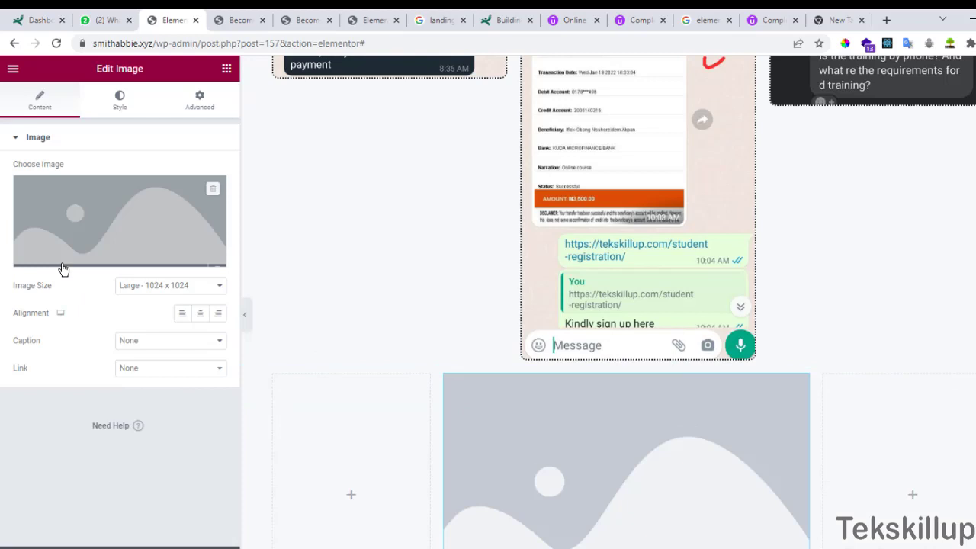
pyautogui.click(119, 221)
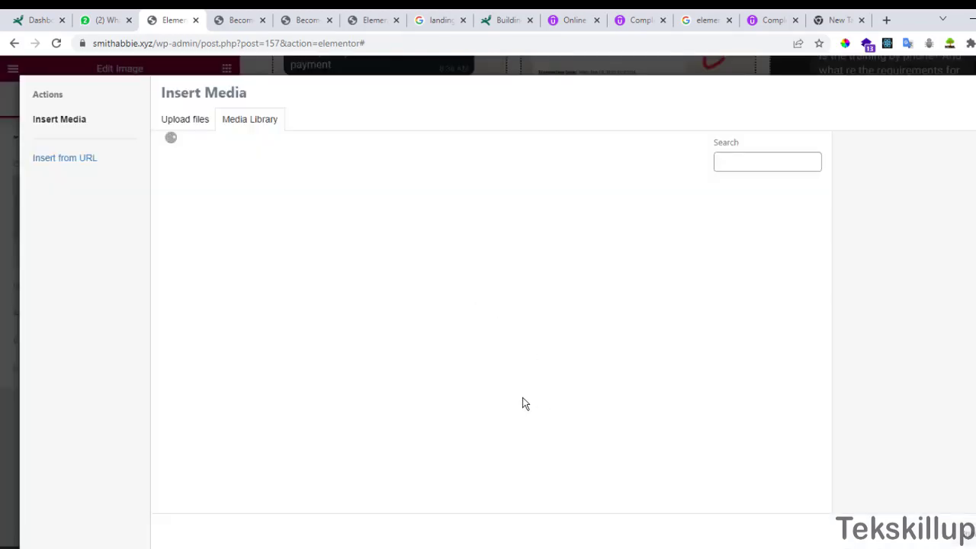
pyautogui.click(675, 326)
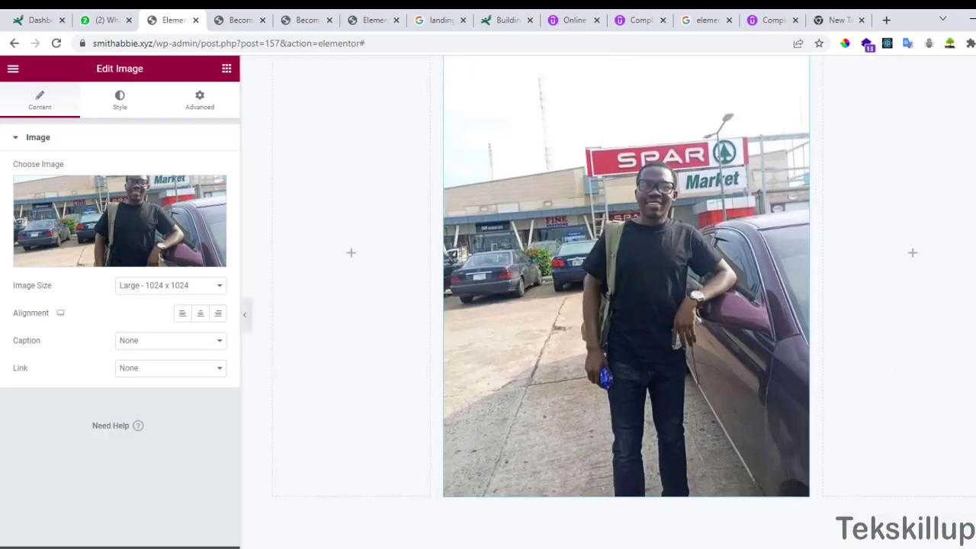
# - Set the instructor photo's hover opacity to 0.75 with the slider
pyautogui.click(119, 101)
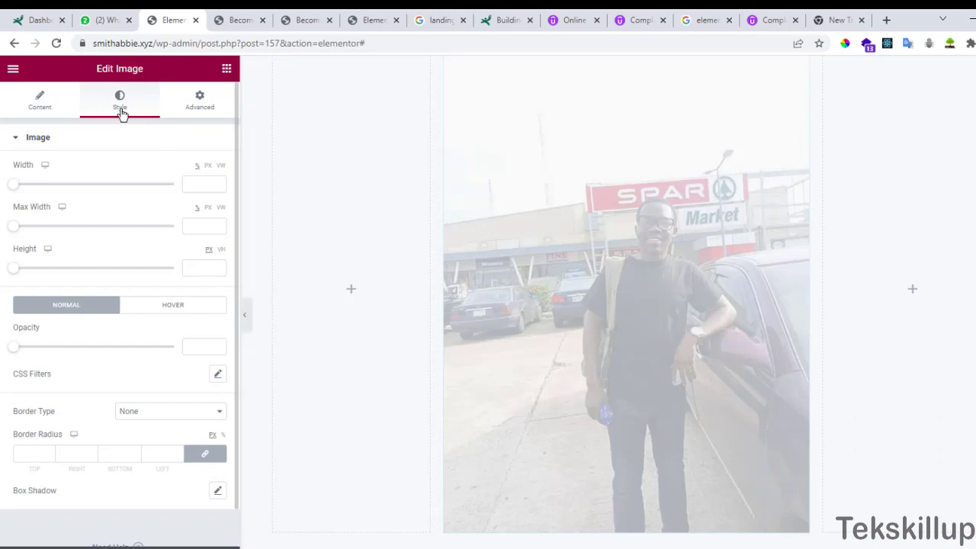
pyautogui.click(174, 305)
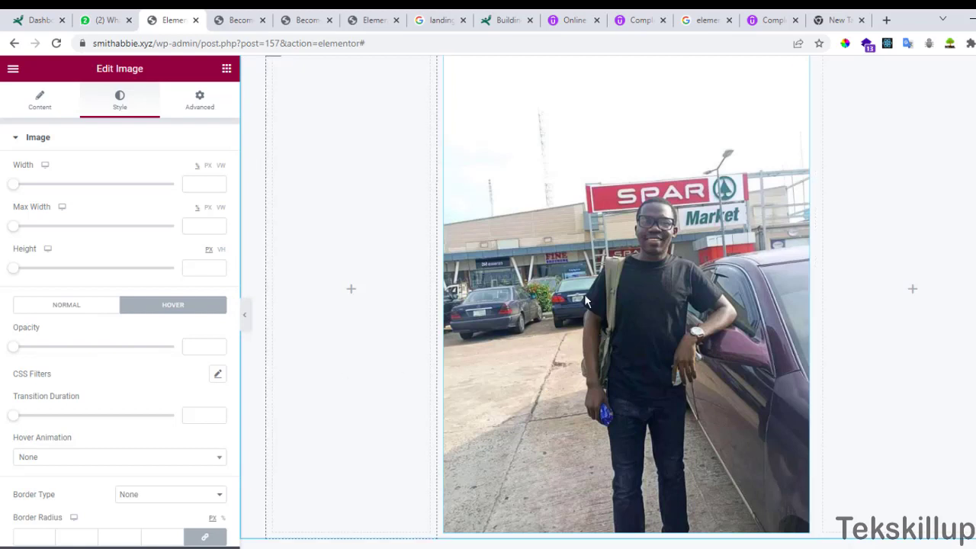
pyautogui.moveTo(13, 346); pyautogui.dragTo(44, 346)
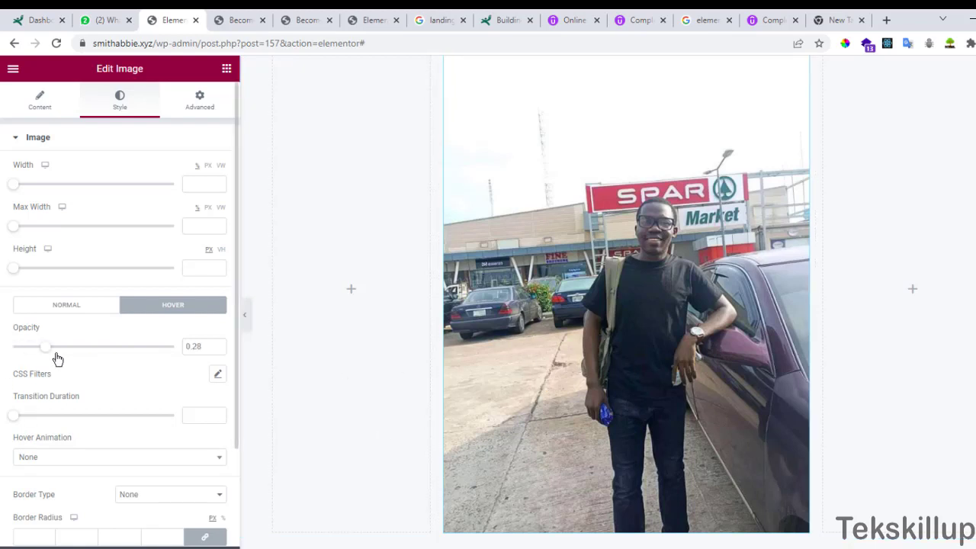
pyautogui.moveTo(44, 347); pyautogui.dragTo(82, 346)
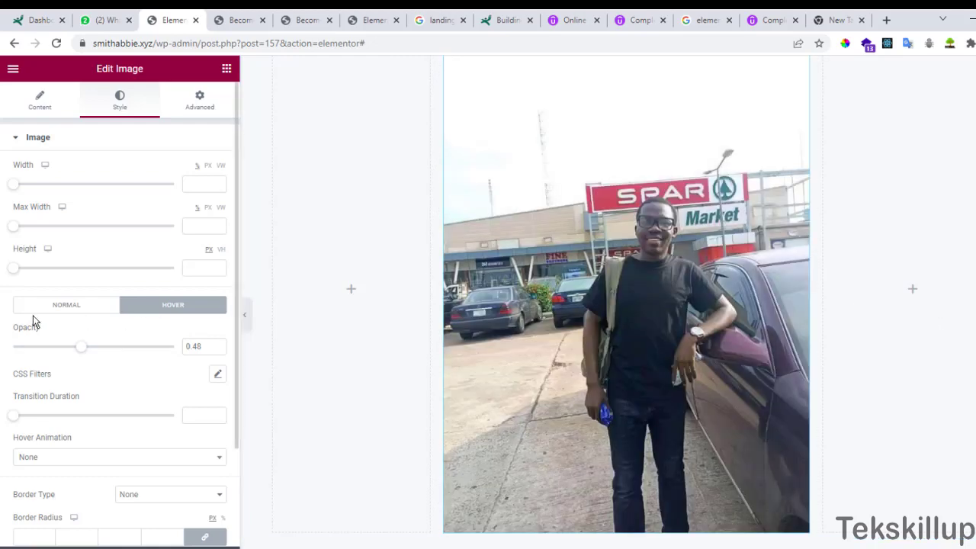
pyautogui.moveTo(82, 346); pyautogui.dragTo(52, 347)
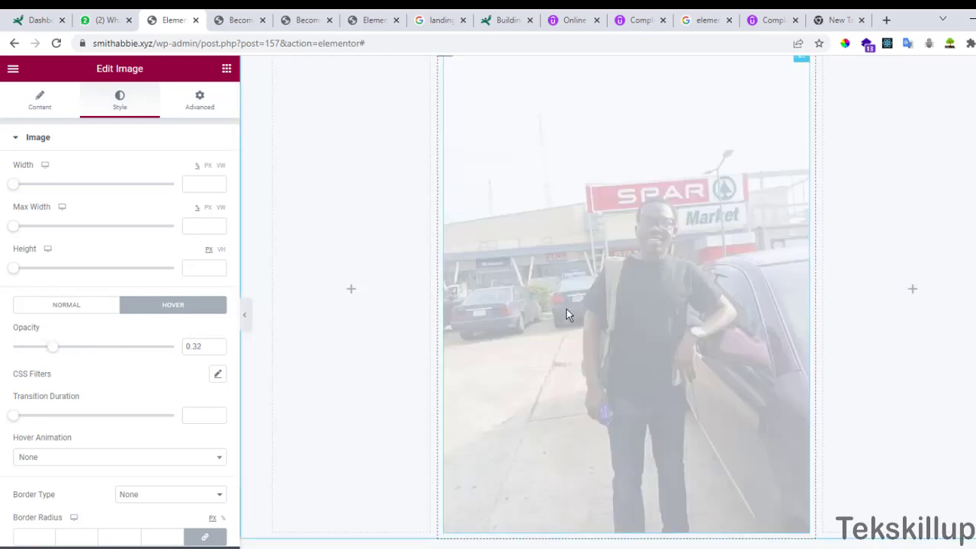
pyautogui.moveTo(52, 346); pyautogui.dragTo(29, 346)
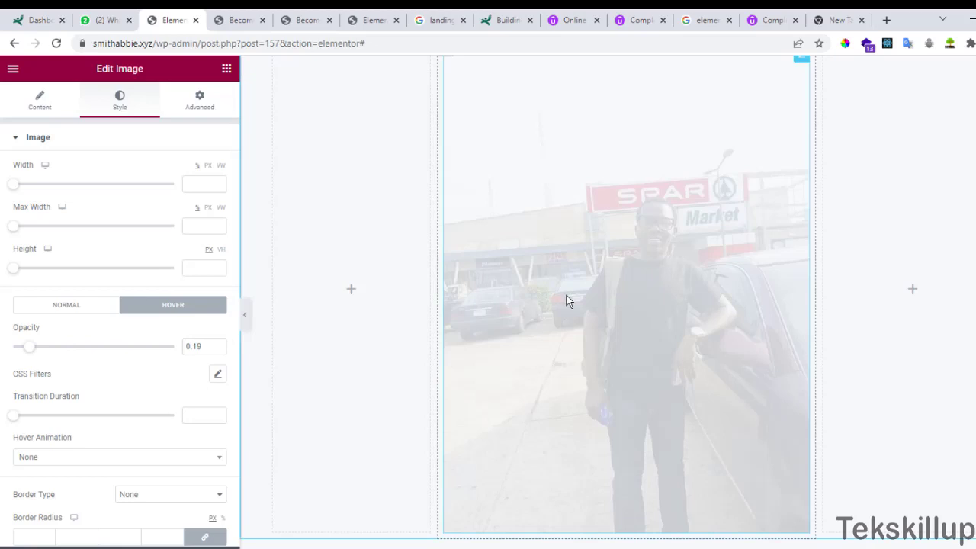
pyautogui.moveTo(29, 346); pyautogui.dragTo(120, 346)
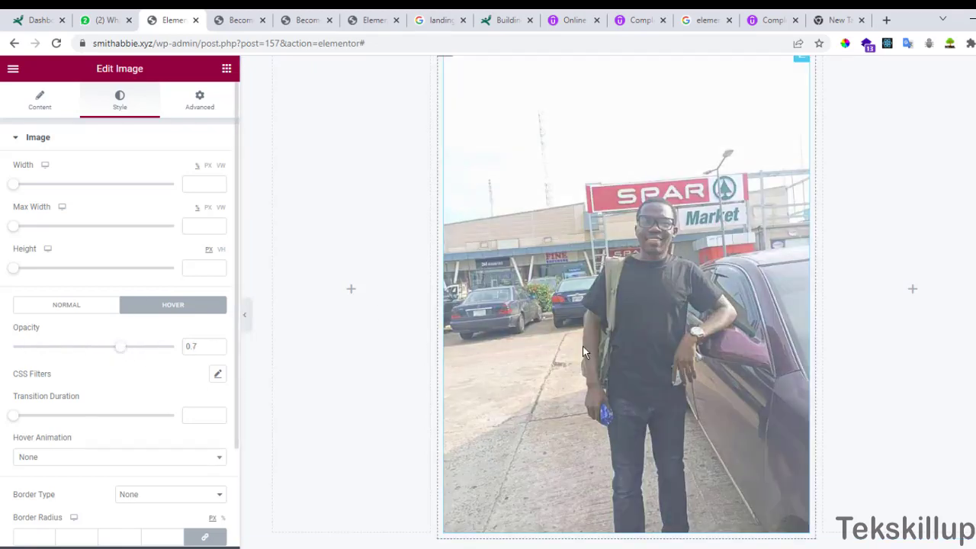
pyautogui.moveTo(120, 346); pyautogui.dragTo(129, 346)
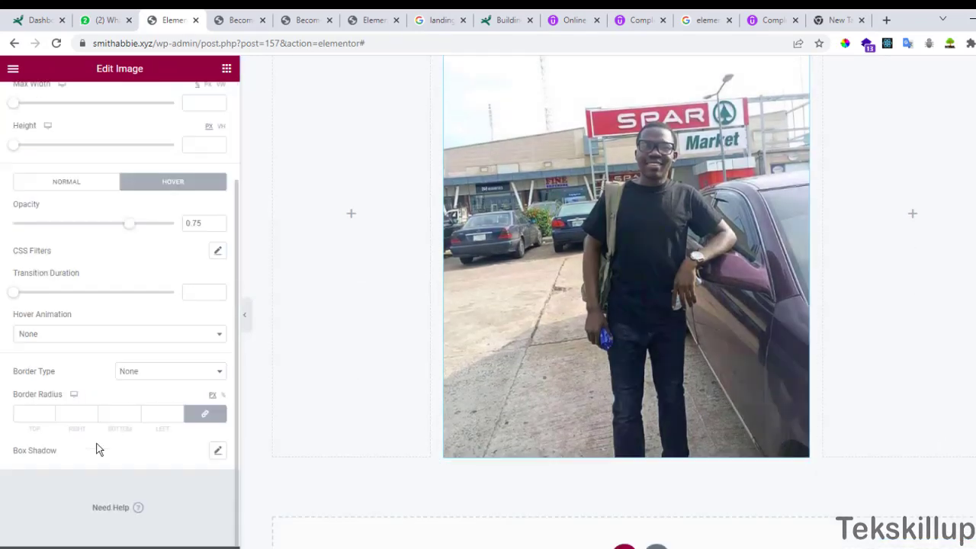
# - After trying Bounce In, Buzz and Wobble To Top Right, choose Grow as the hover animation
pyautogui.click(119, 333)
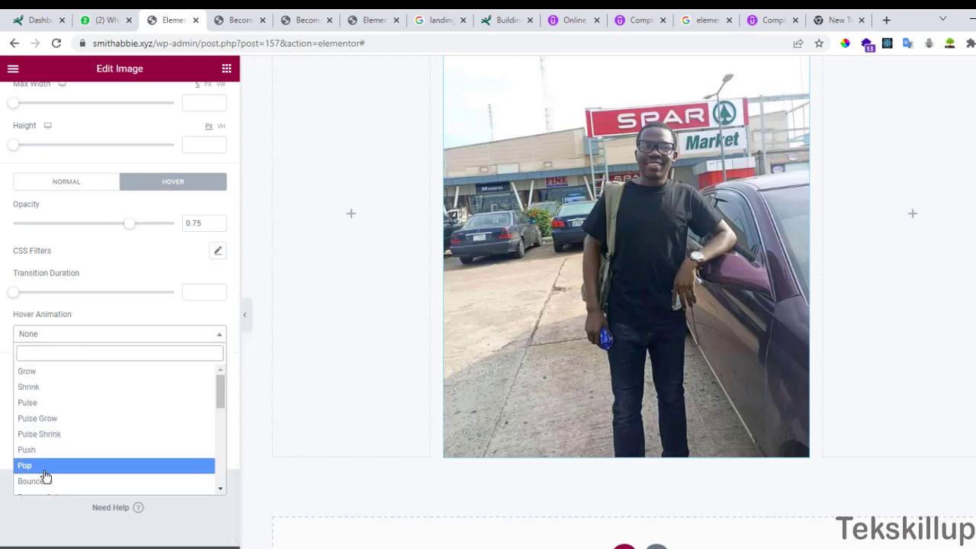
pyautogui.click(34, 482)
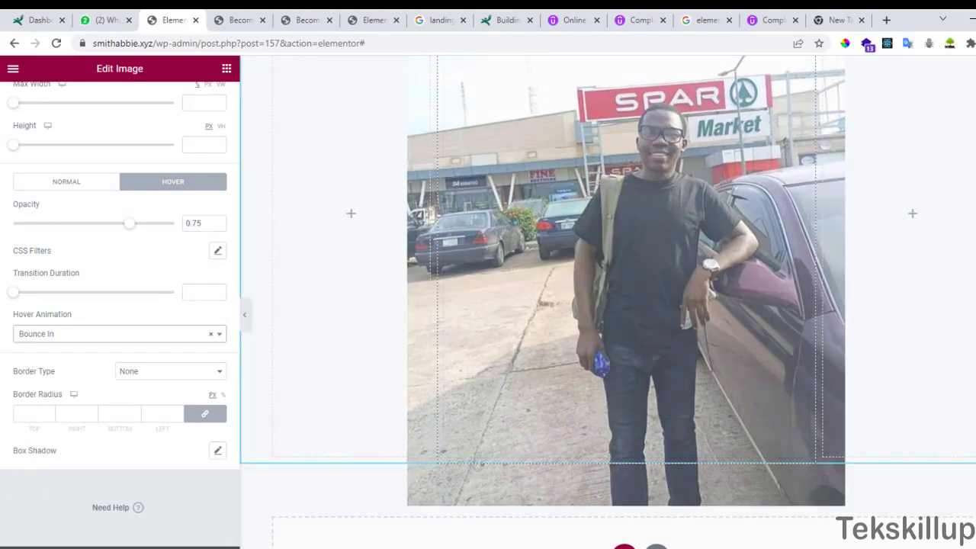
pyautogui.click(169, 372)
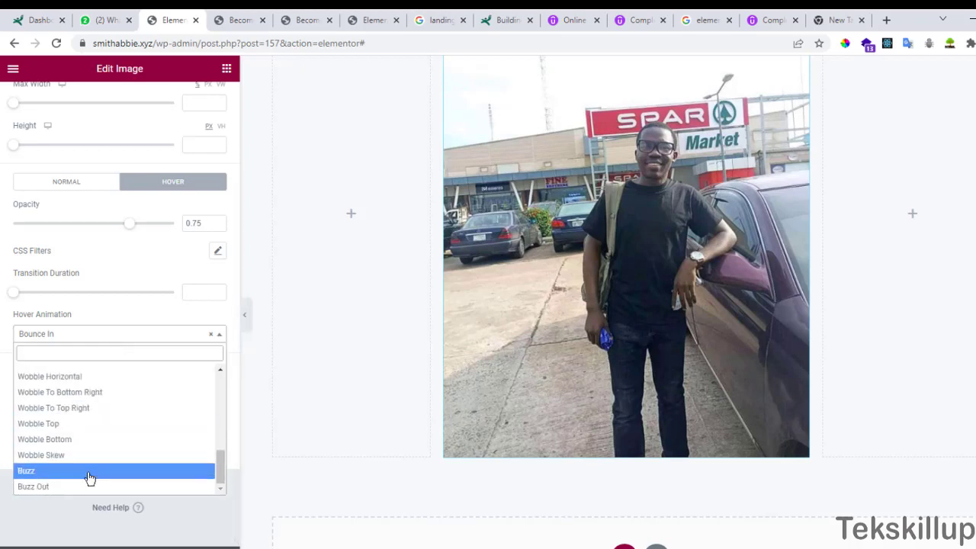
pyautogui.click(26, 469)
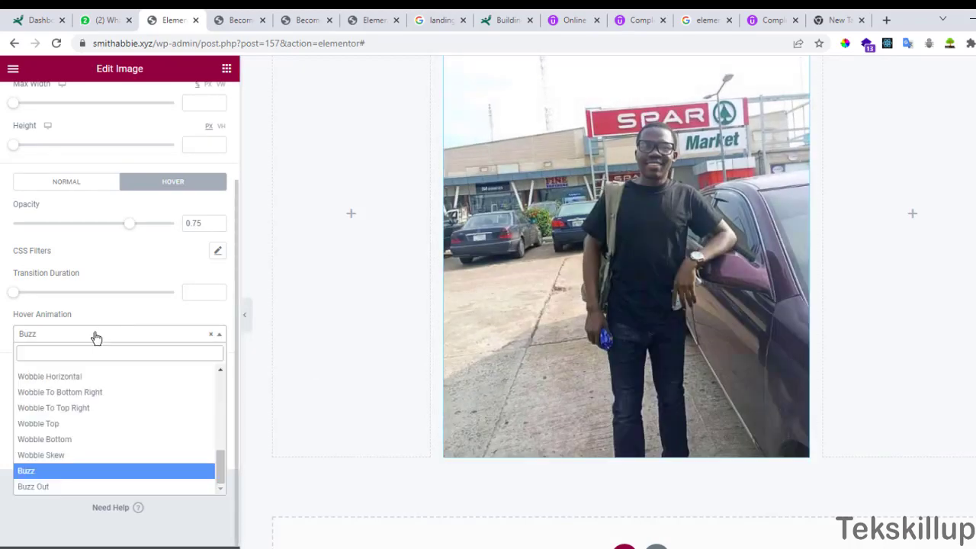
pyautogui.click(54, 407)
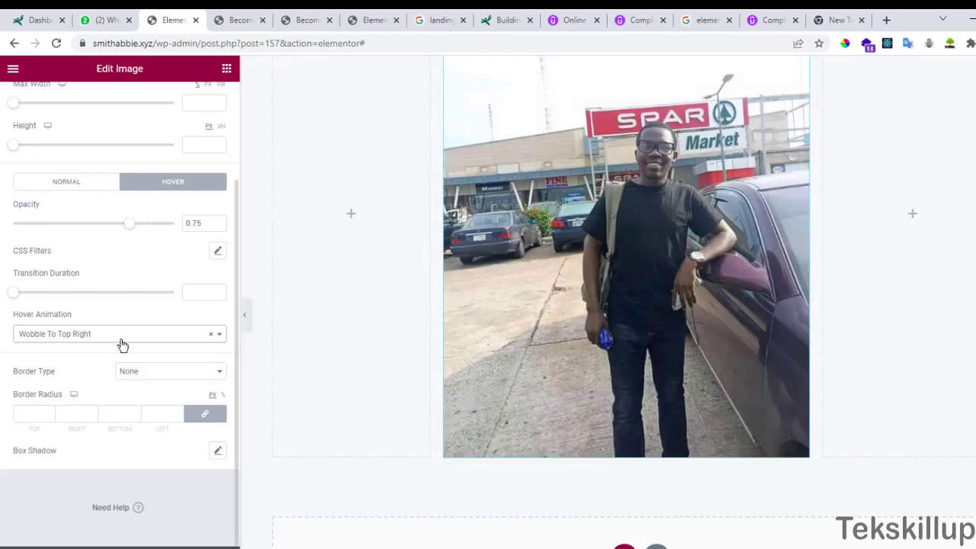
pyautogui.click(115, 332)
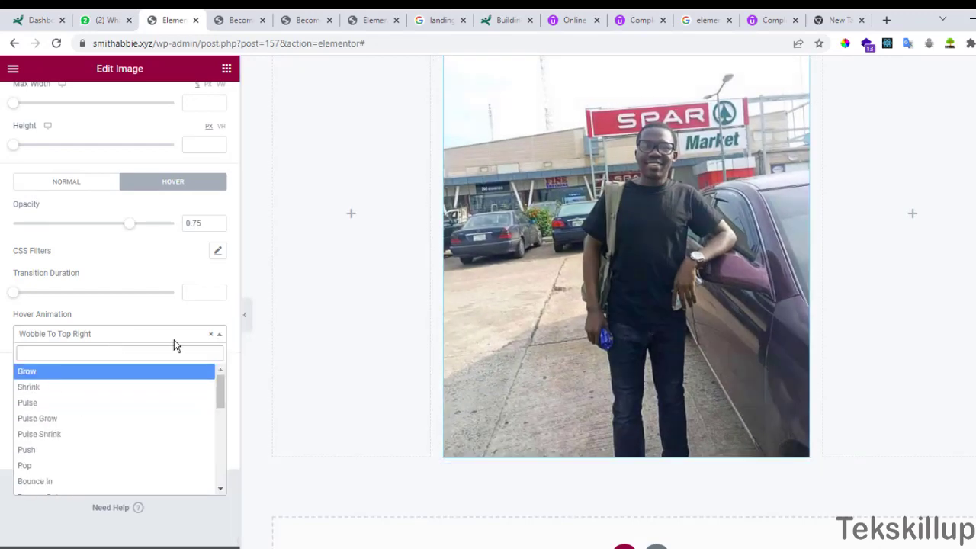
pyautogui.click(28, 372)
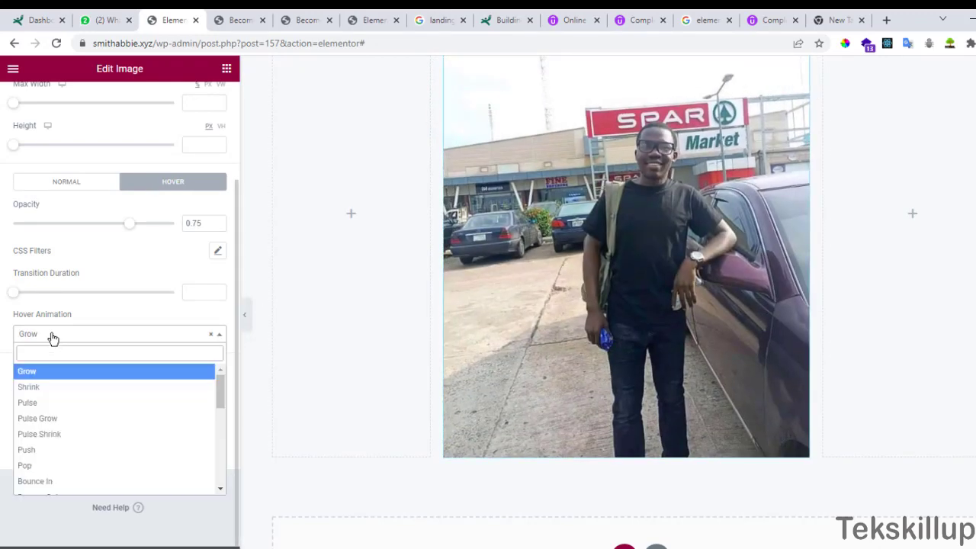
pyautogui.click(27, 372)
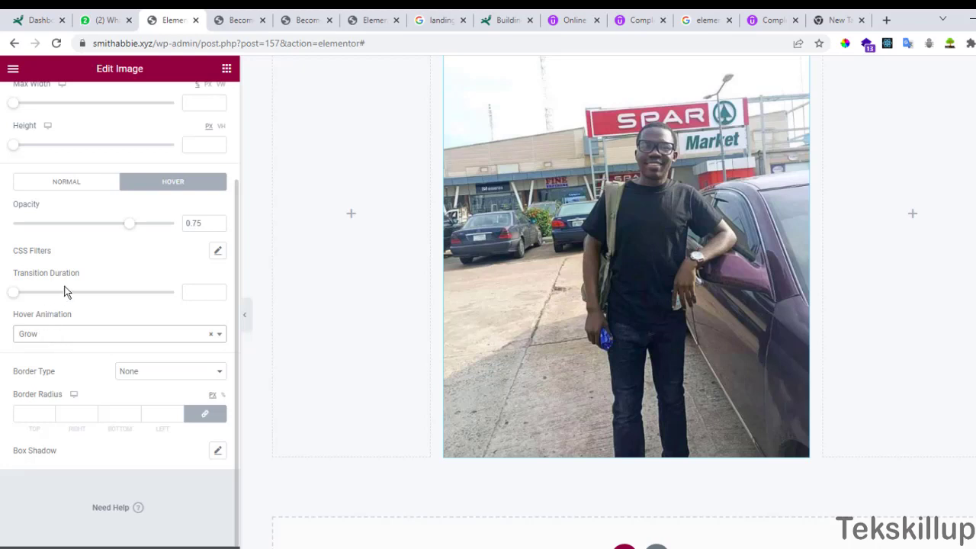
pyautogui.click(119, 332)
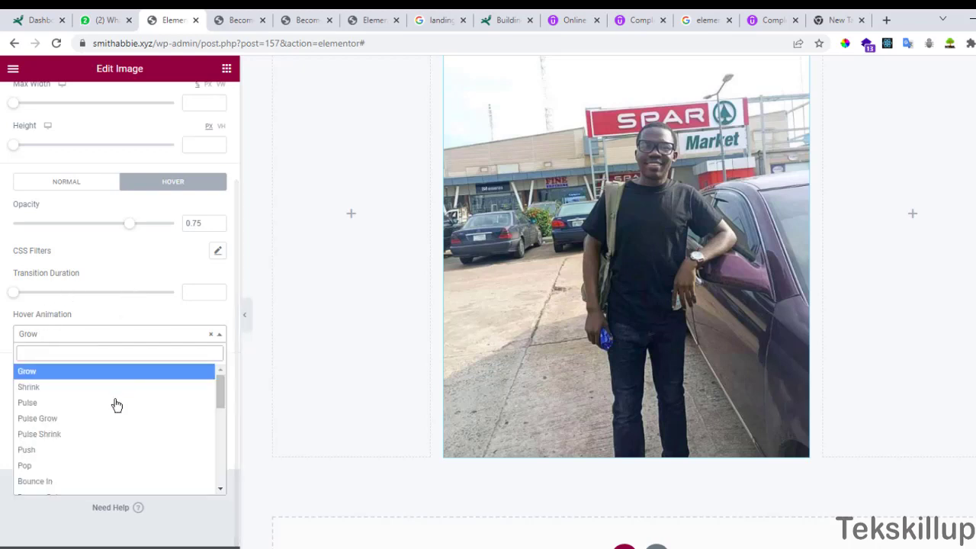
pyautogui.click(27, 371)
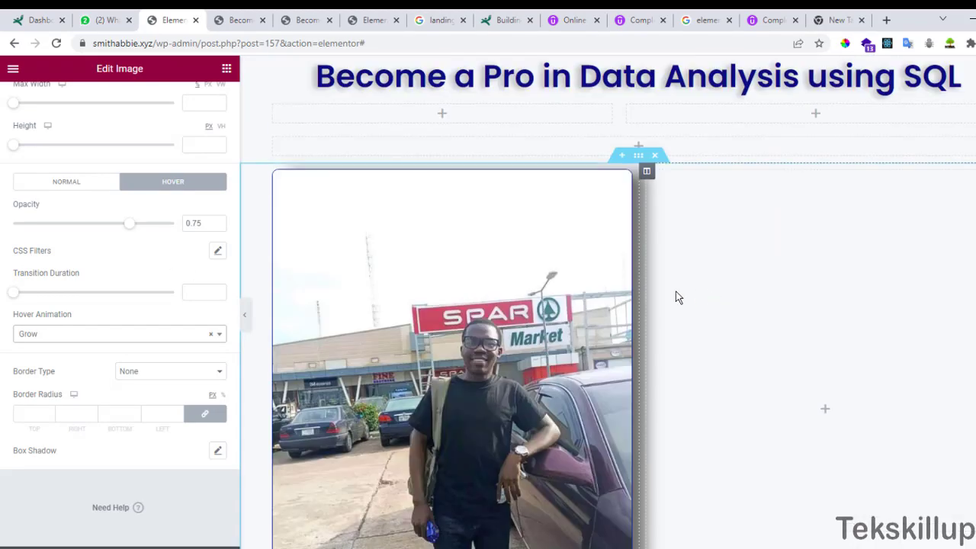
pyautogui.scroll(-3)
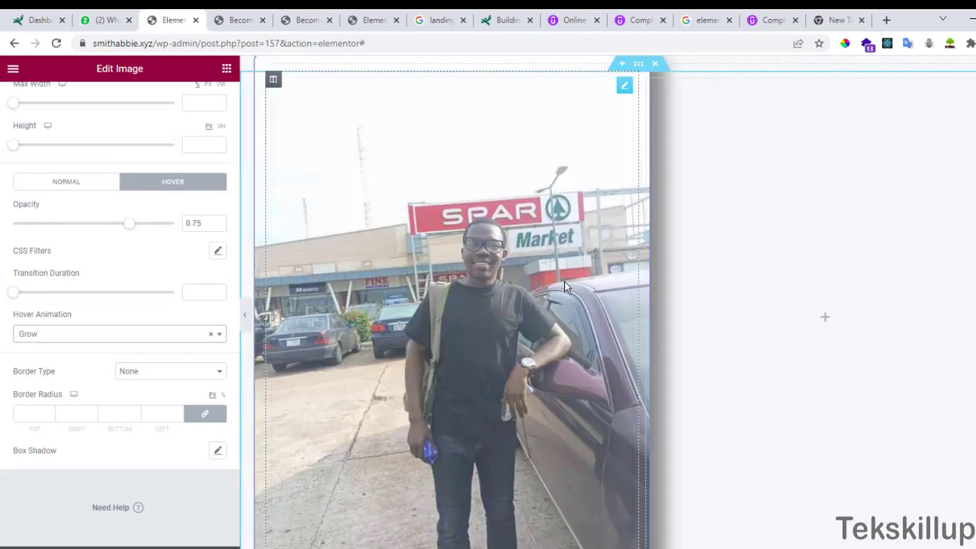
pyautogui.moveTo(561, 299)
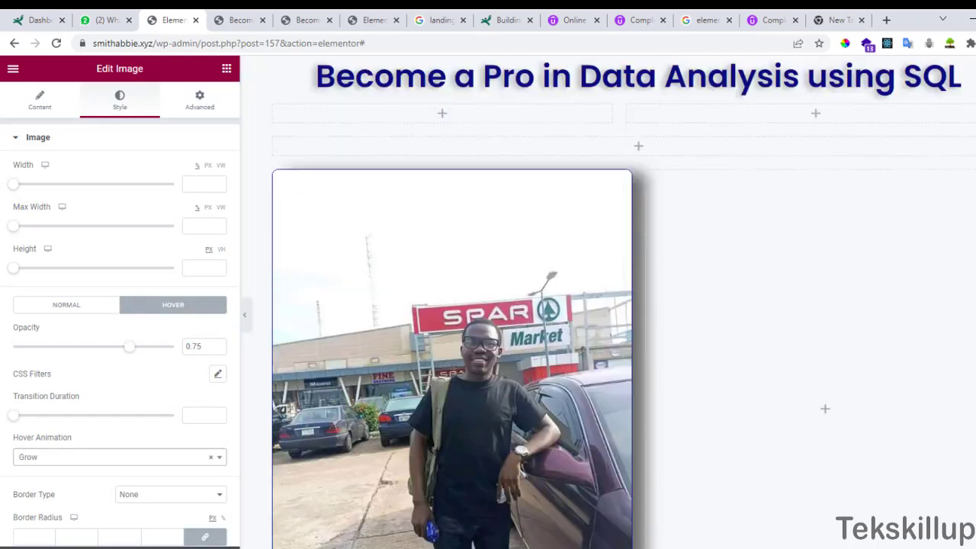
pyautogui.click(450, 343)
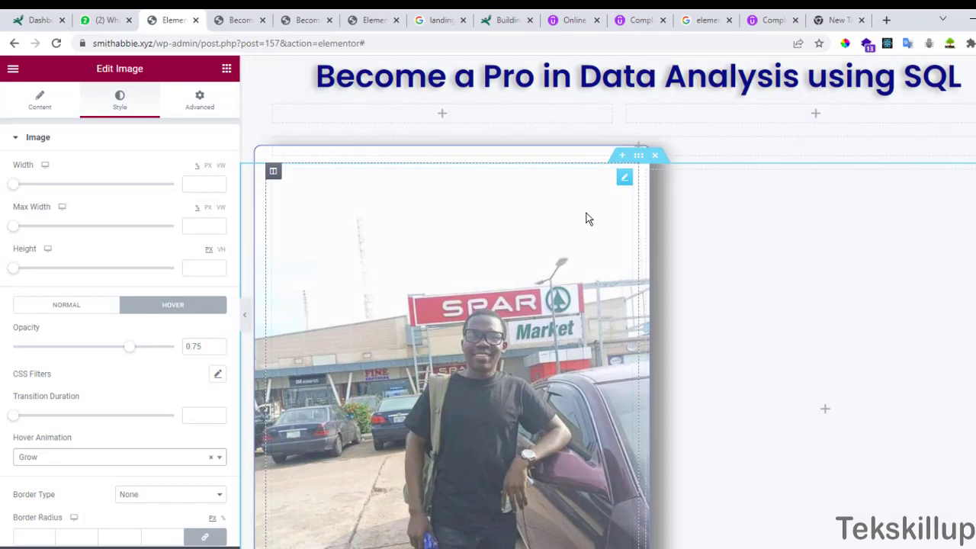